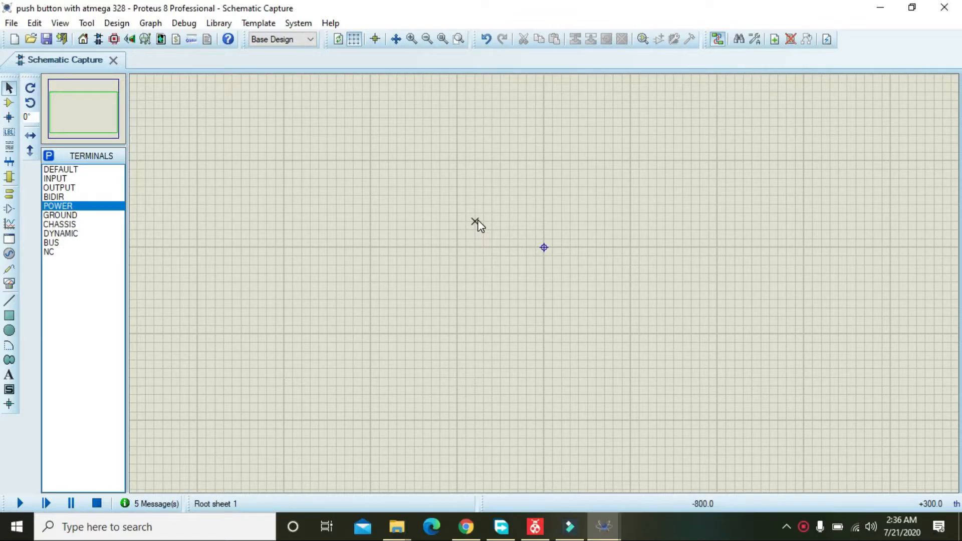
mouse_move(494, 226)
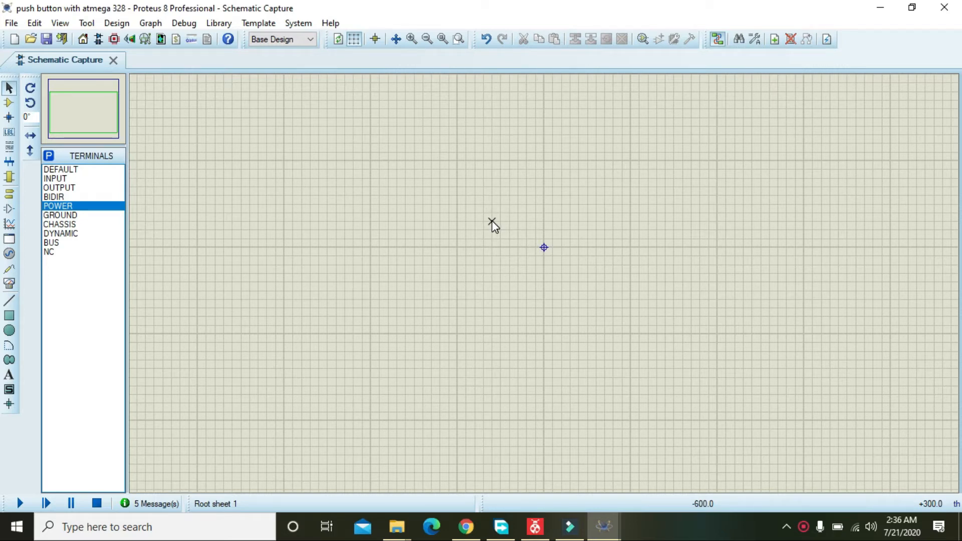
mouse_move(506, 224)
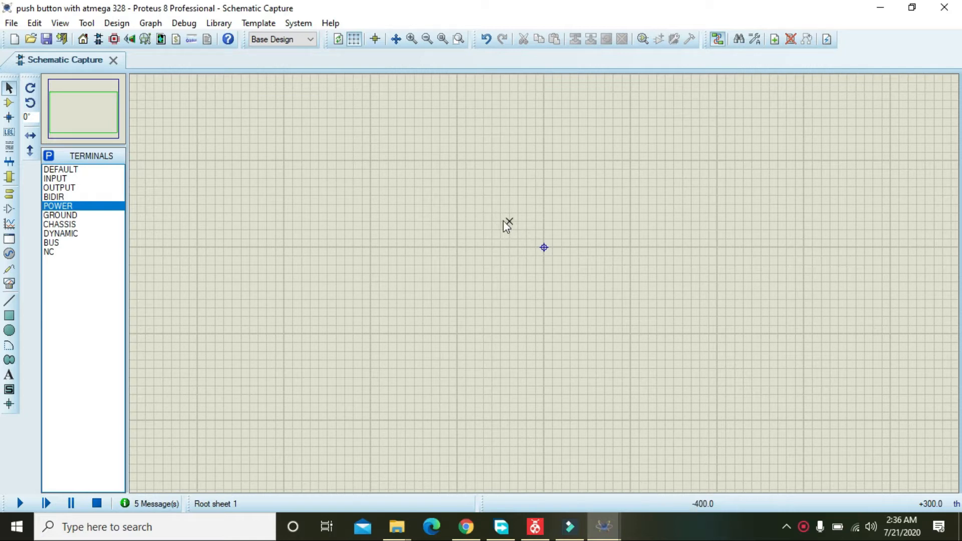
mouse_move(121, 201)
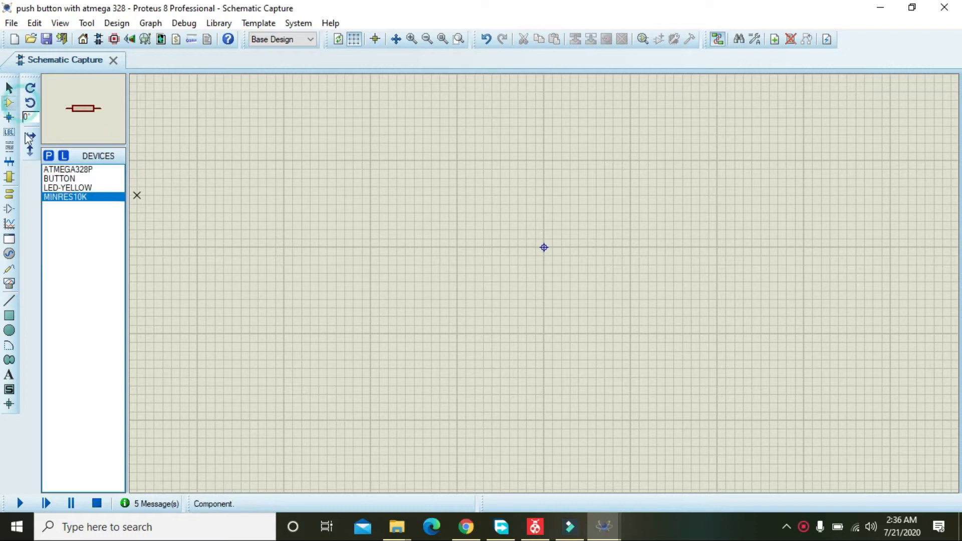
Step: Search the device picker for 'atmega328' and place an ATMEGA328P (U1) on the sheet
left_click(48, 157)
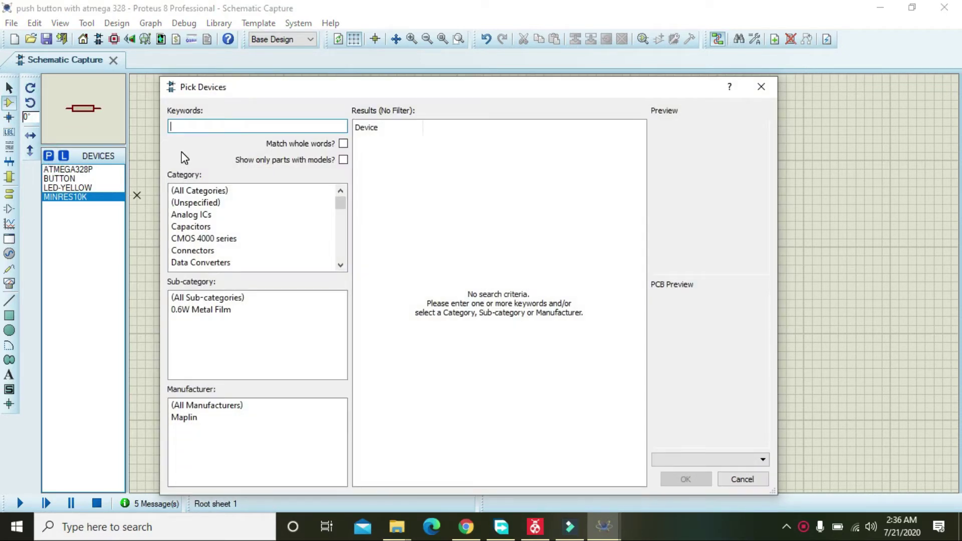
type("atnm")
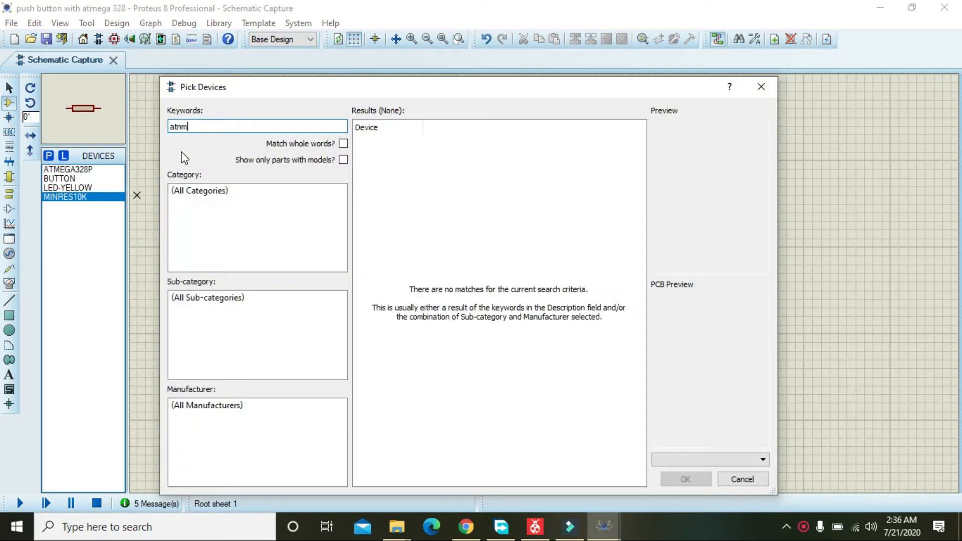
key("BackSpace")
type("ega328")
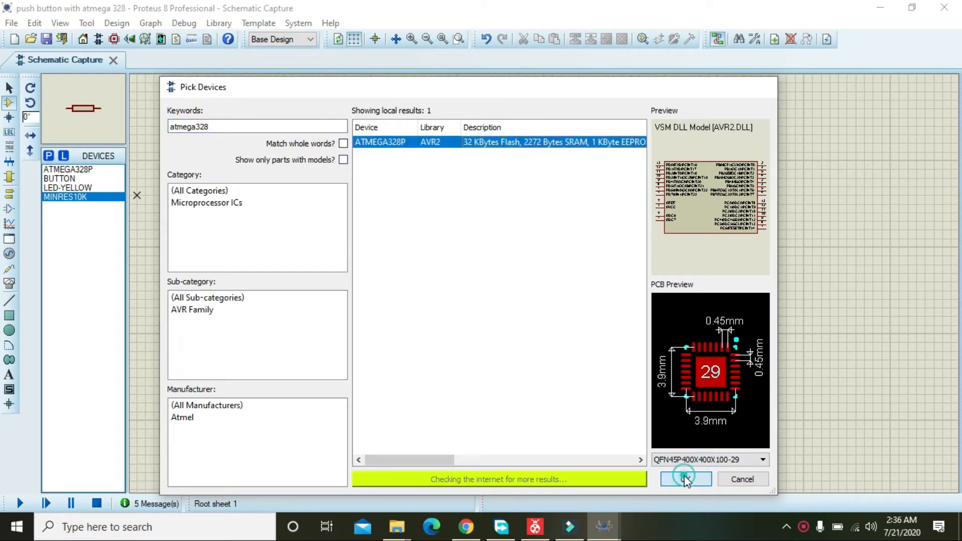
left_click(684, 479)
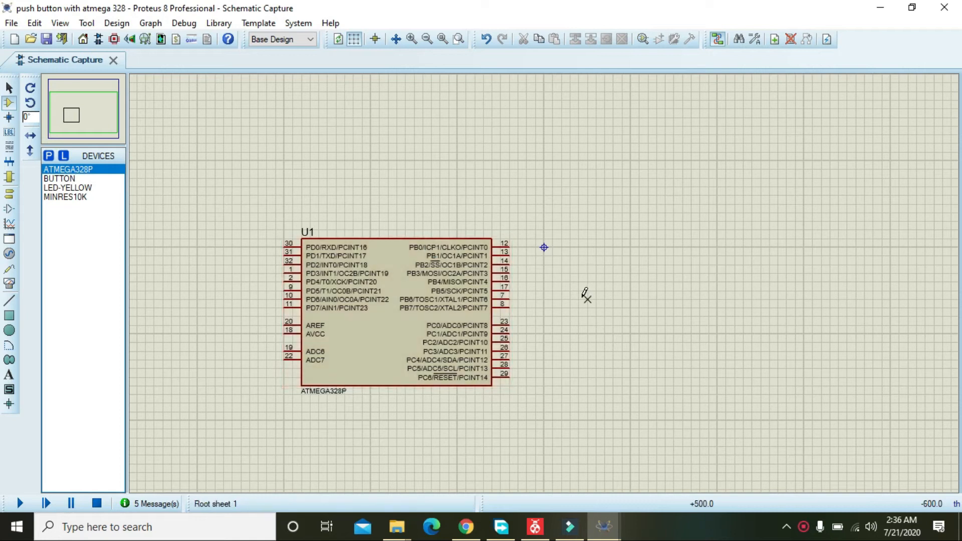
Step: Pick up U1 and drop it slightly further right on the sheet
left_click(398, 313)
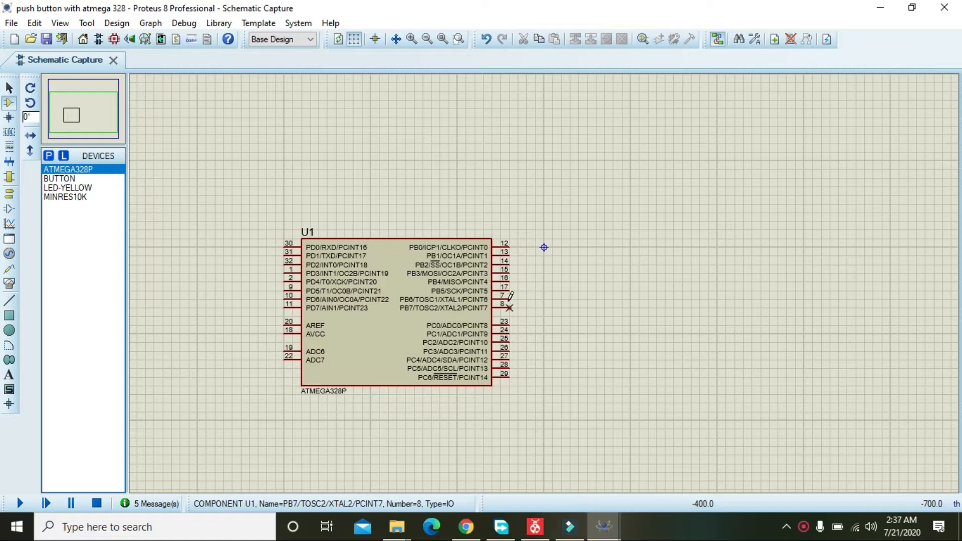
mouse_move(510, 325)
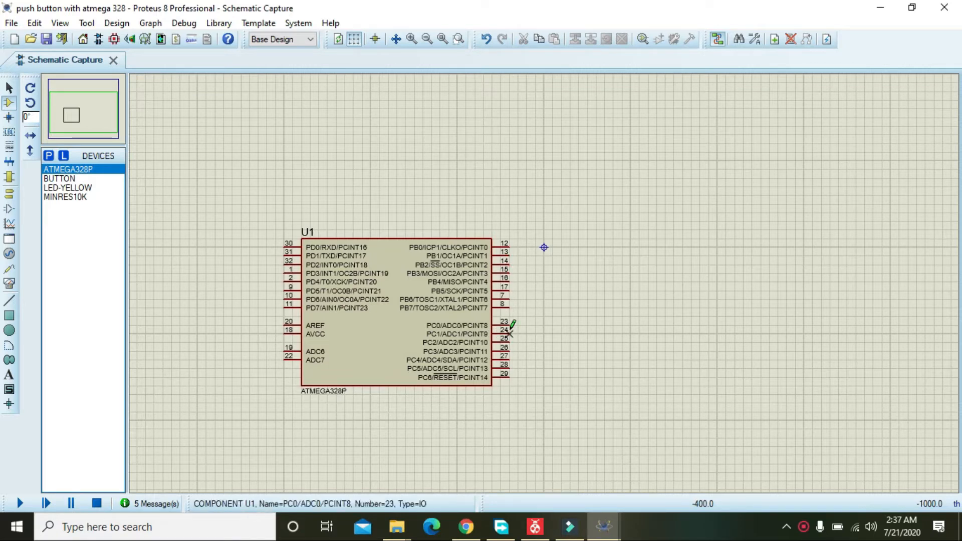
mouse_move(509, 376)
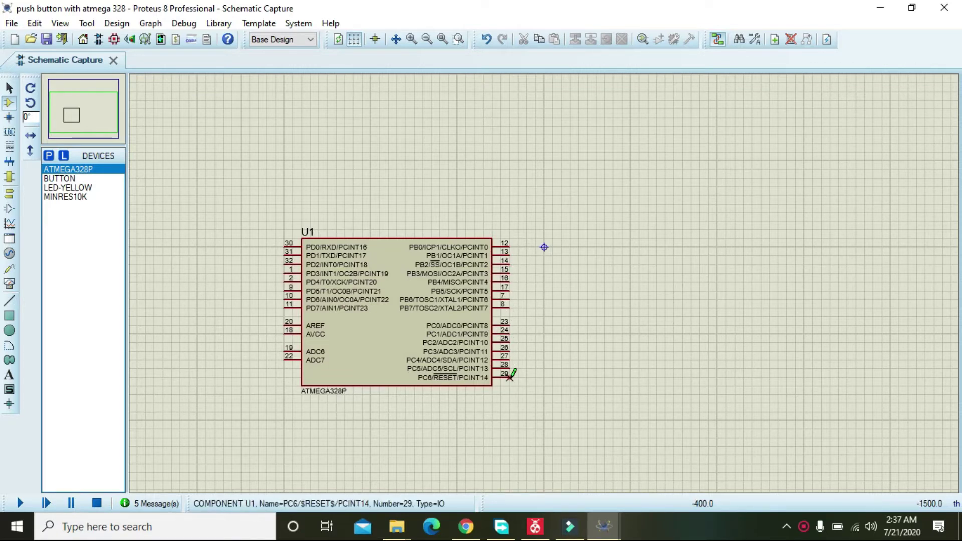
left_click(381, 279)
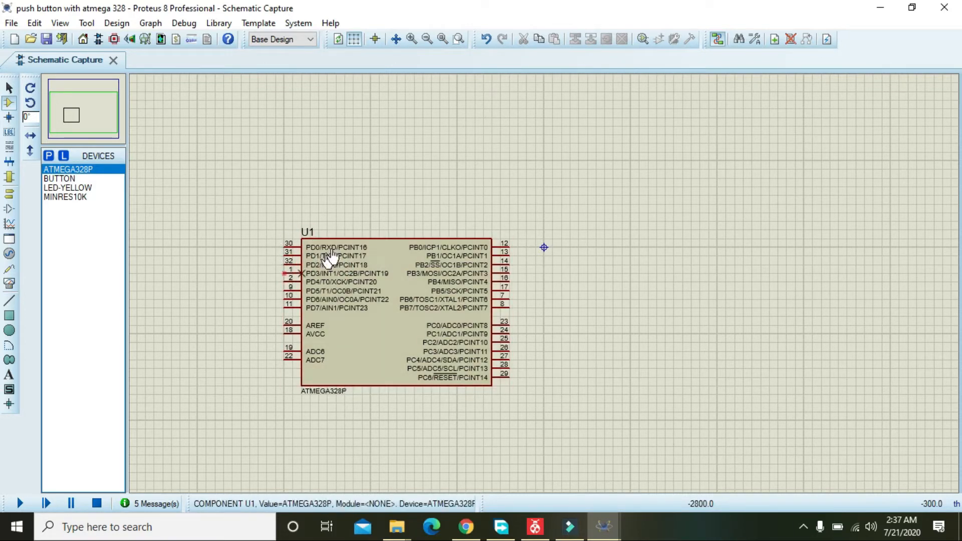
left_click(393, 307)
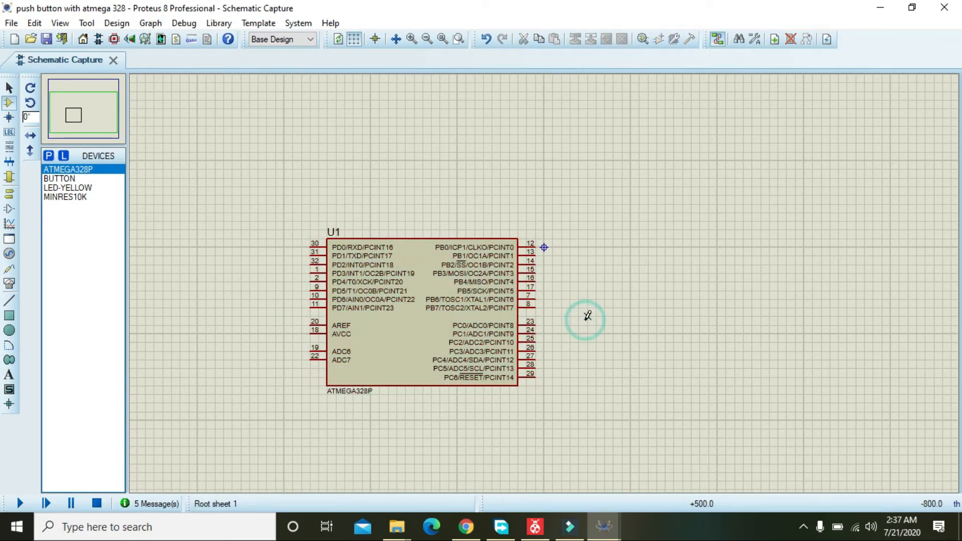
mouse_move(92, 197)
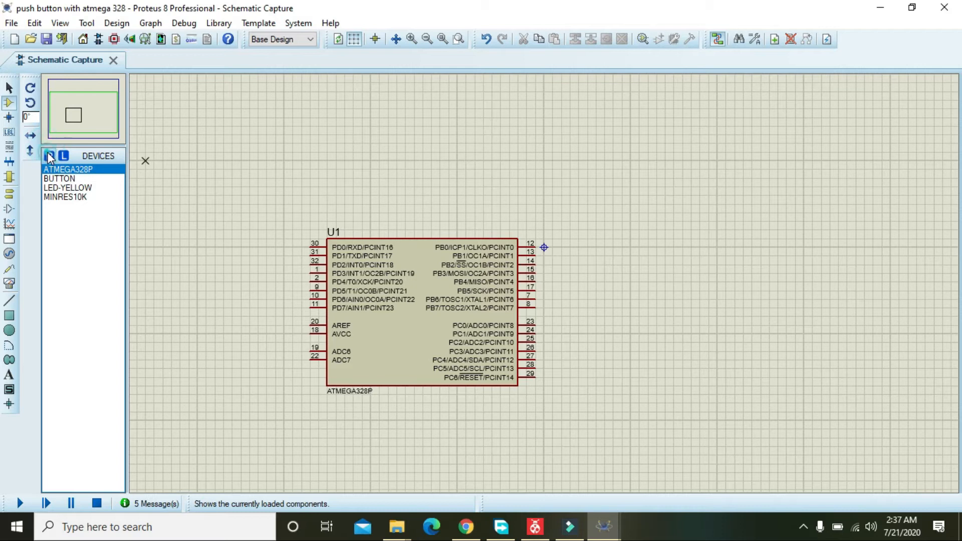
Step: Search 'led yellow', place LED-YELLOW (D1) right of U1 and wire it to pin 16 (PB4)
left_click(50, 158)
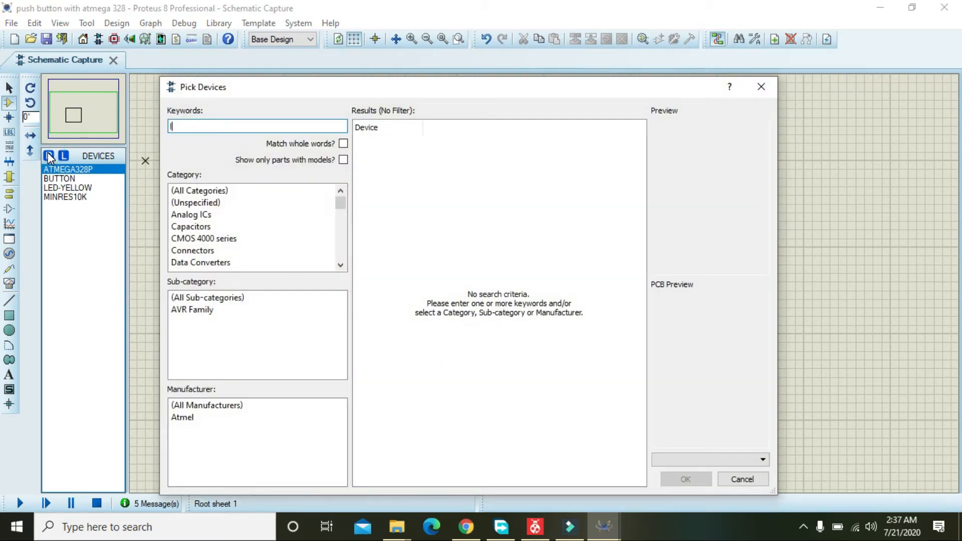
type("led ye")
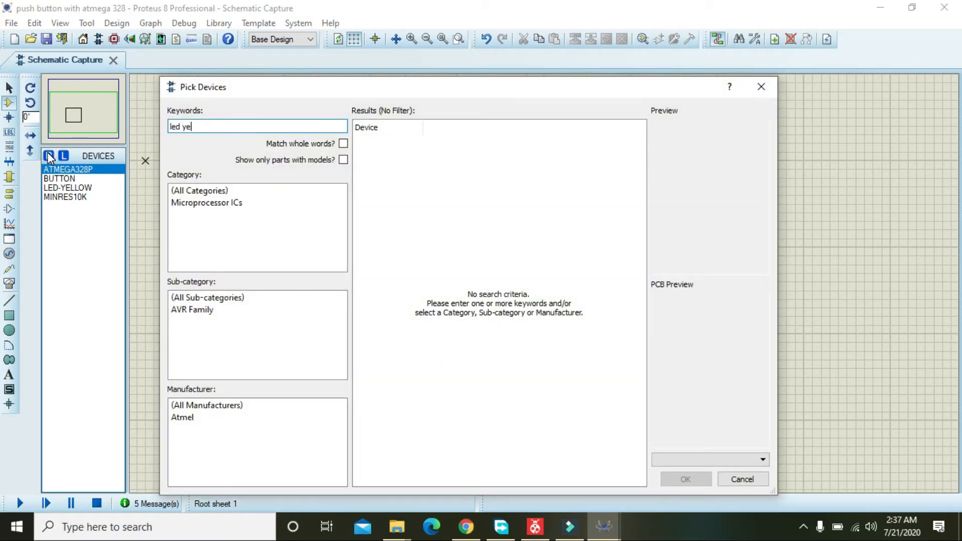
type("llow")
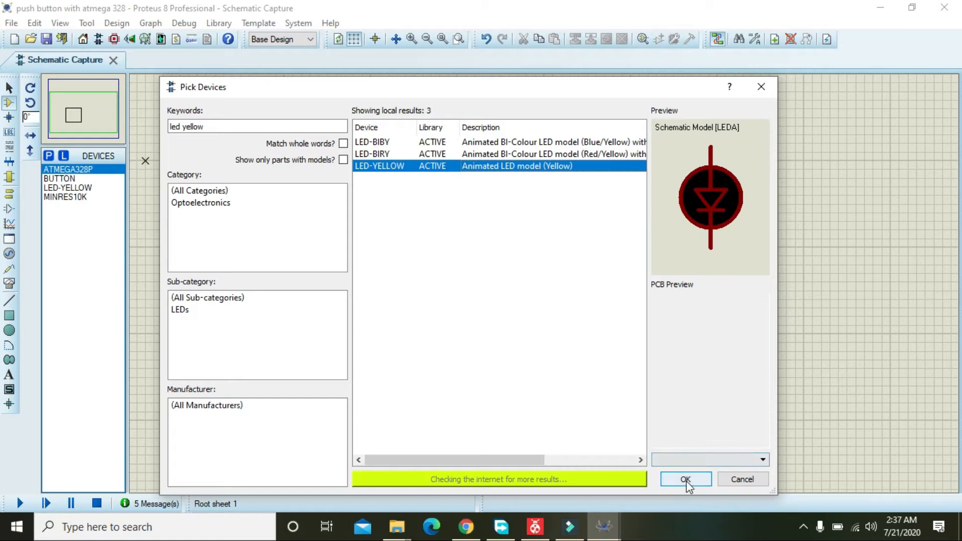
left_click(684, 479)
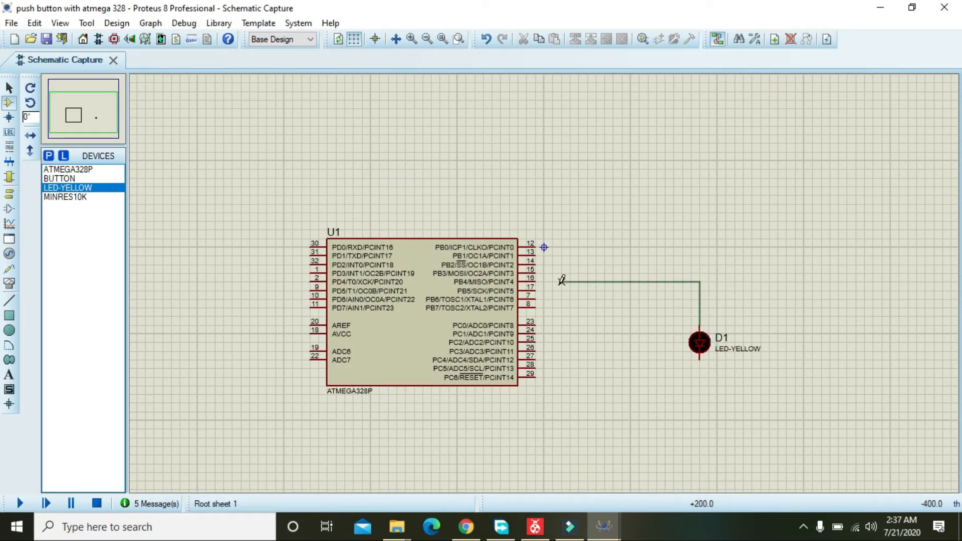
Step: Drag D1 up and right so the PB4 wire jogs to it, and switch to Terminals Mode
left_click(420, 315)
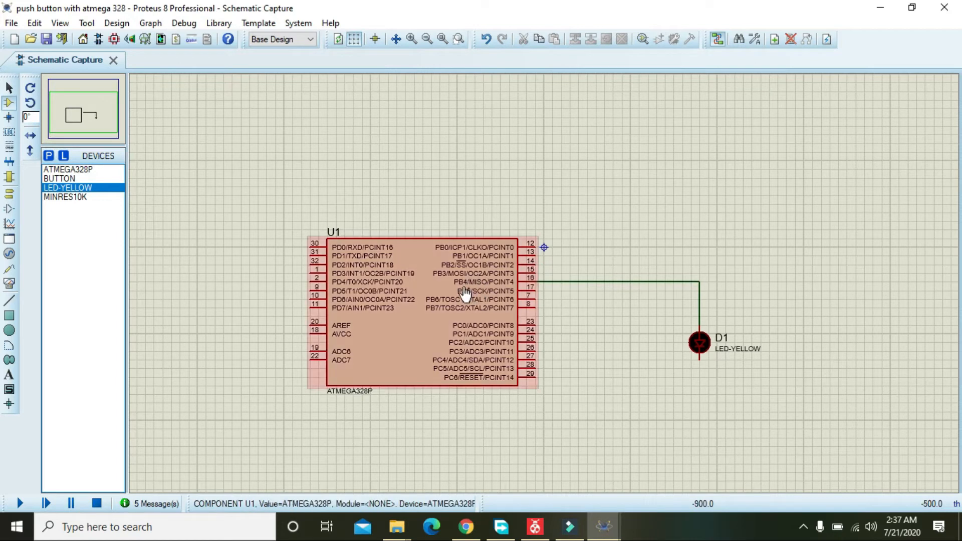
mouse_move(461, 293)
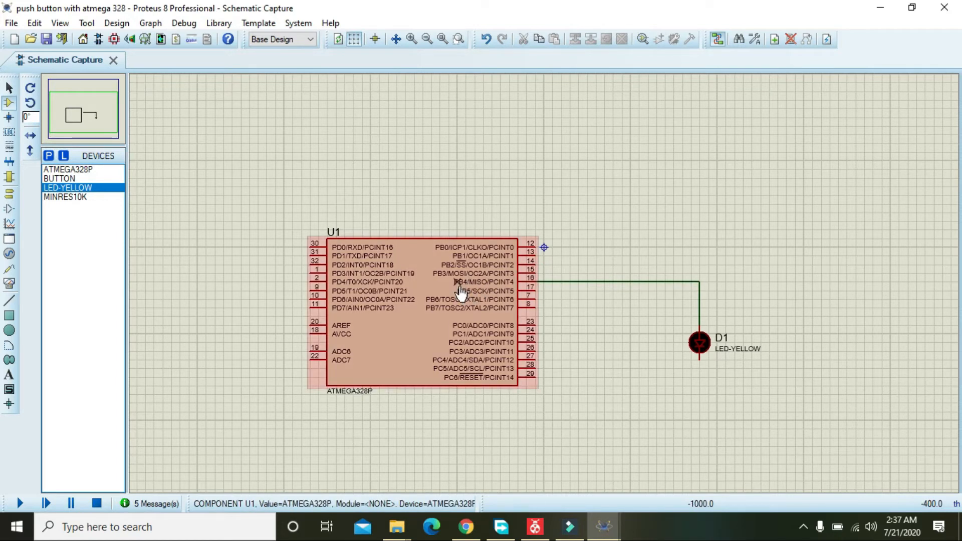
mouse_move(484, 292)
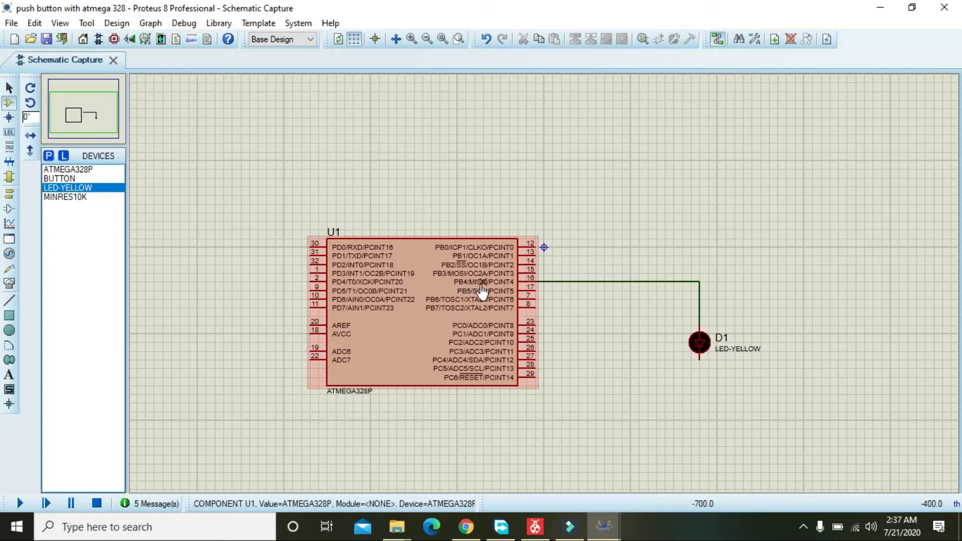
left_click(412, 39)
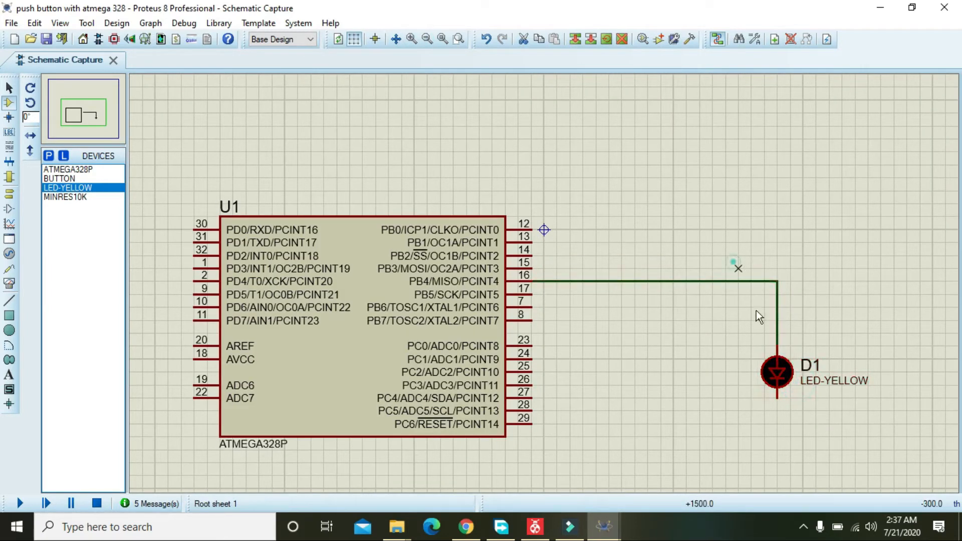
left_click(778, 374)
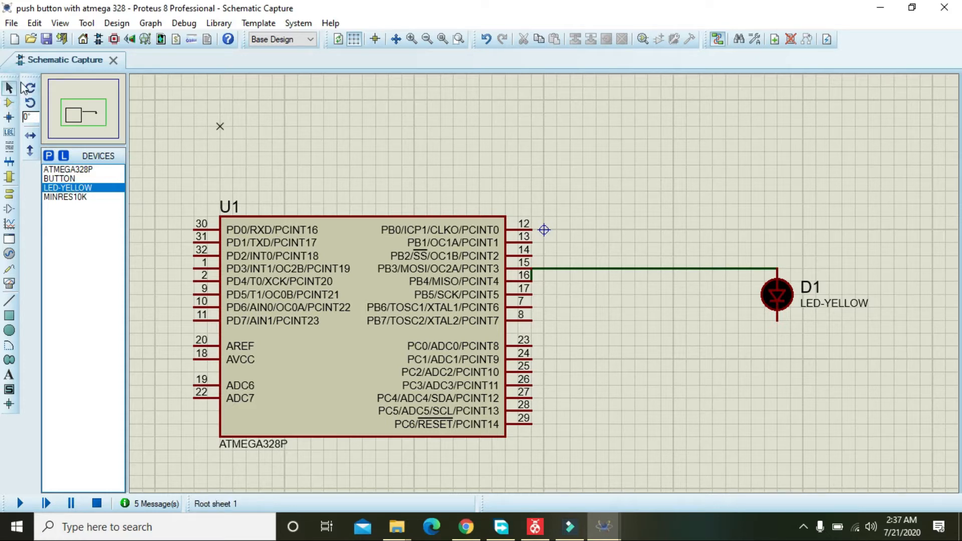
left_click(593, 268)
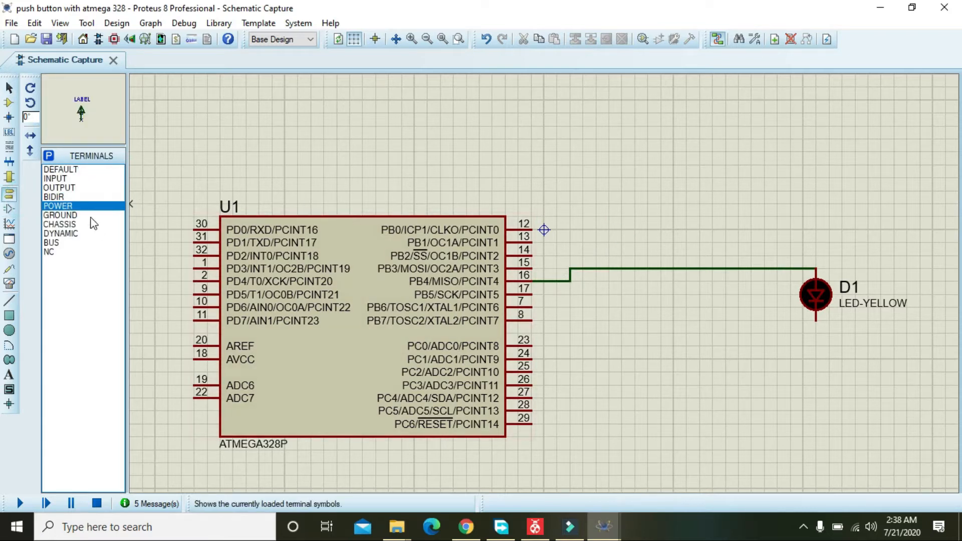
Step: Place a GROUND terminal below D1 joining its lower pin
left_click(60, 216)
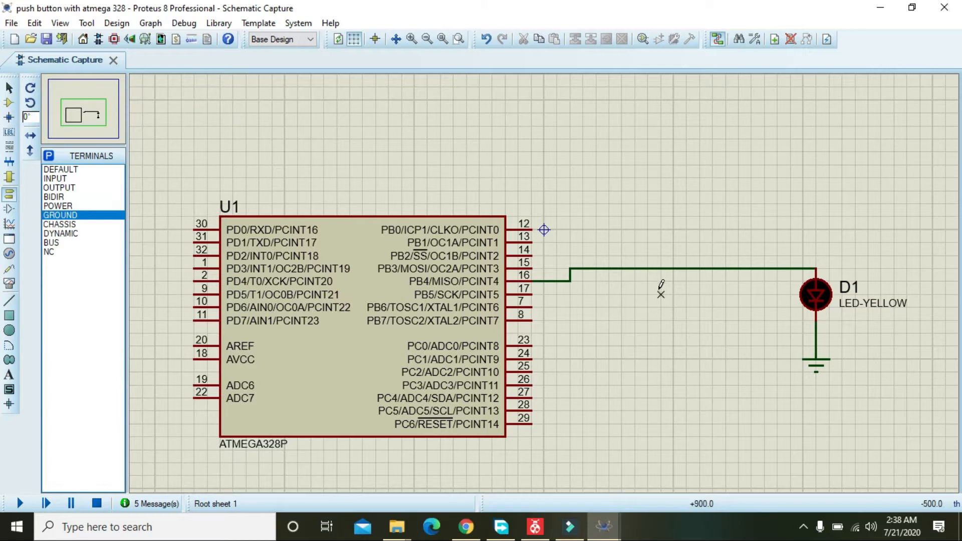
left_click(361, 319)
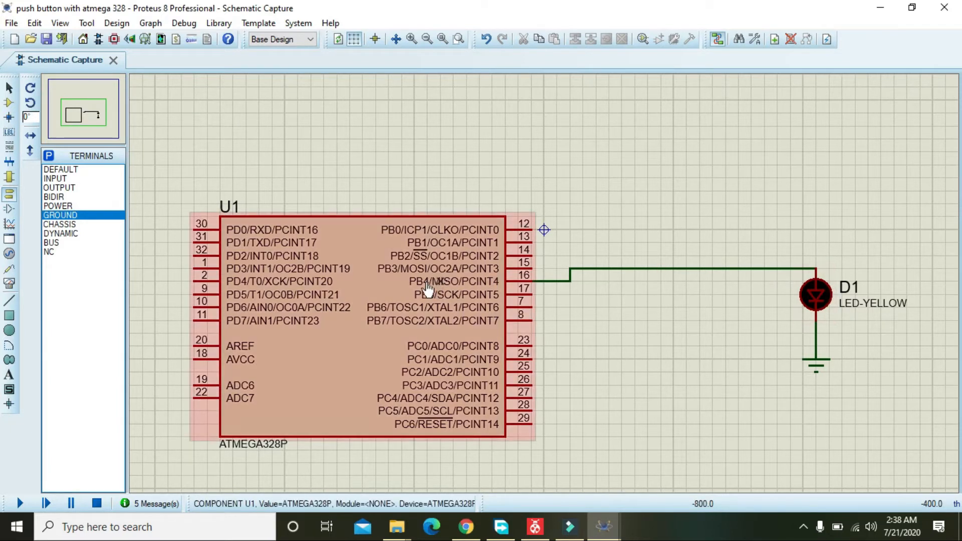
left_click(30, 136)
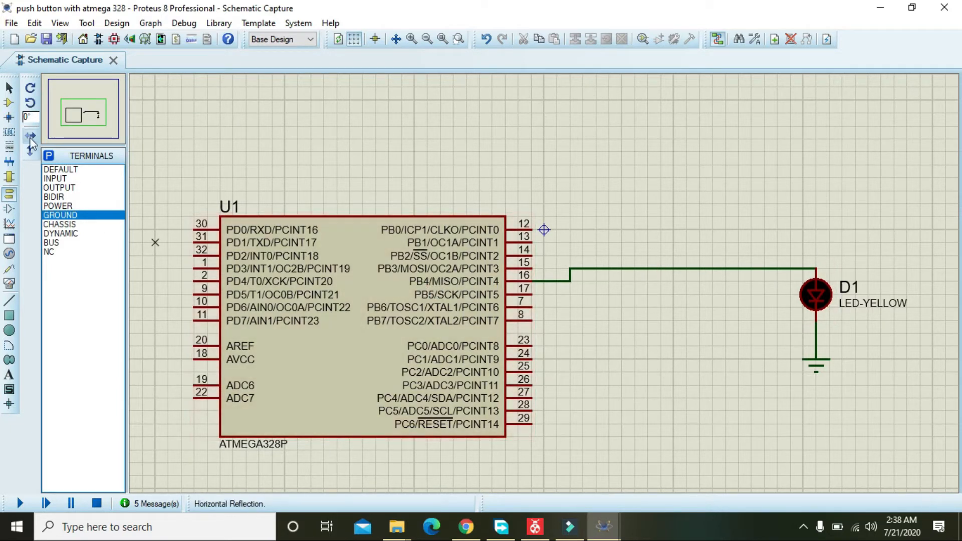
Step: Search 'push button', pick BUTTON (ACTIVE) SPST and place it right of U1
left_click(49, 156)
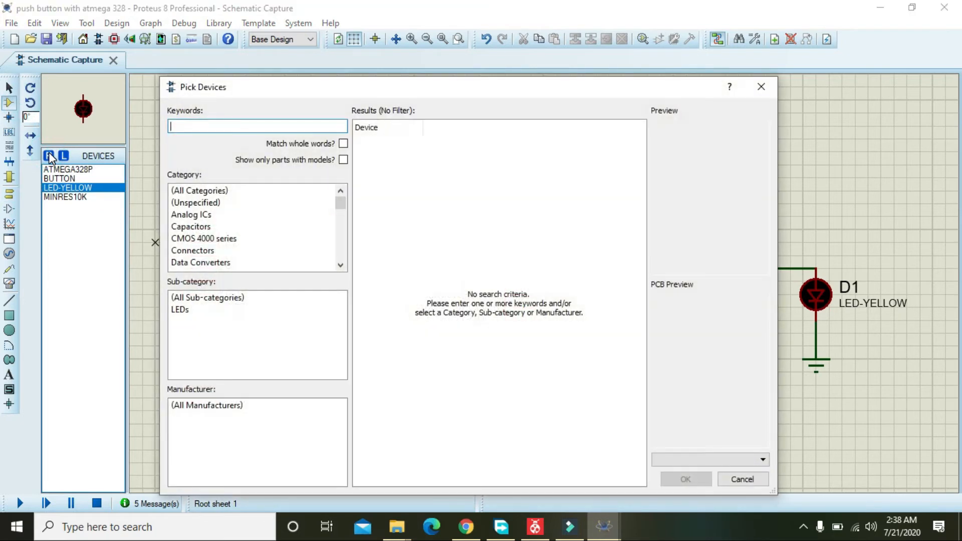
type("push b")
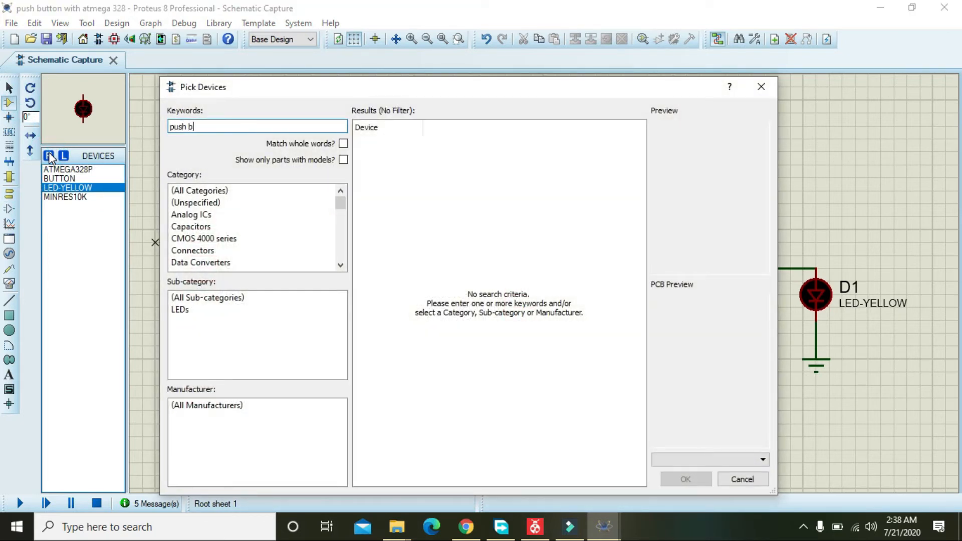
type("utton")
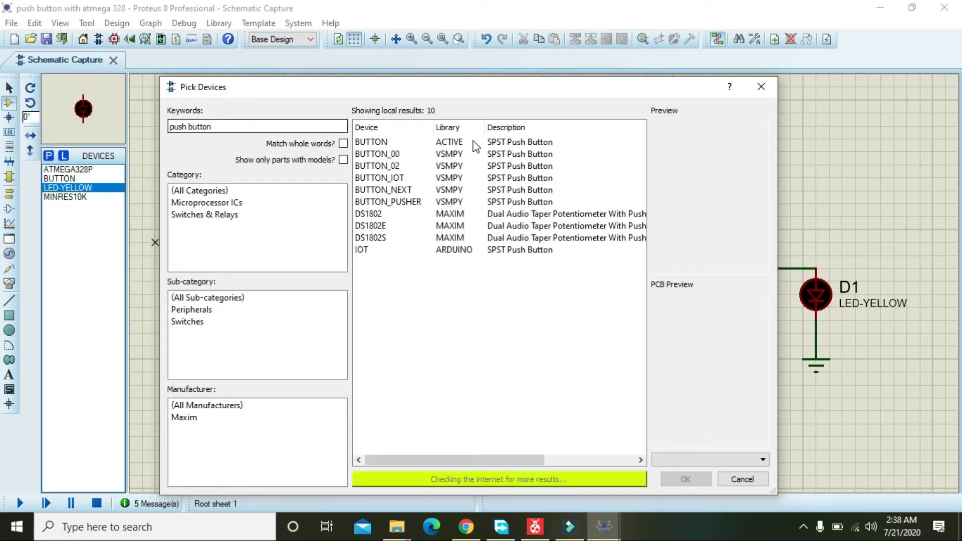
left_click(370, 141)
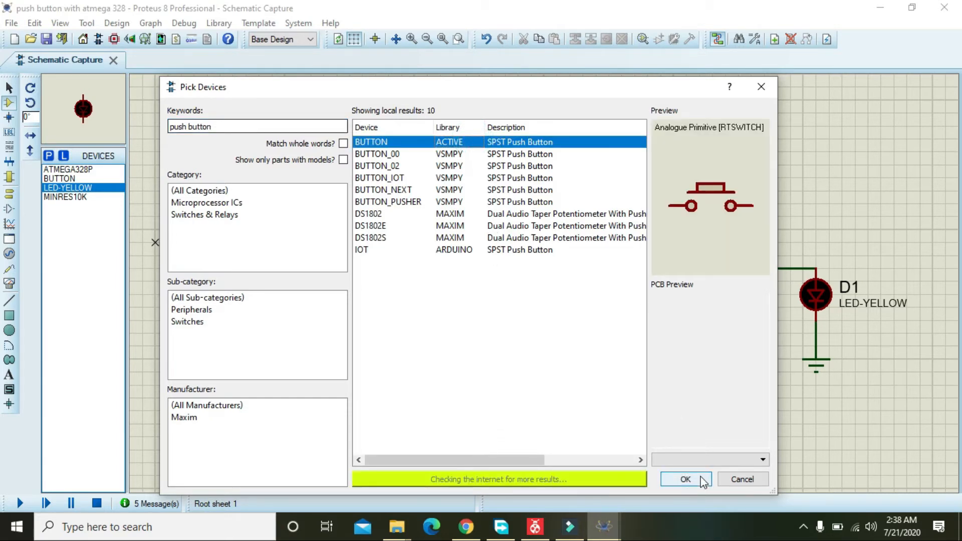
left_click(685, 479)
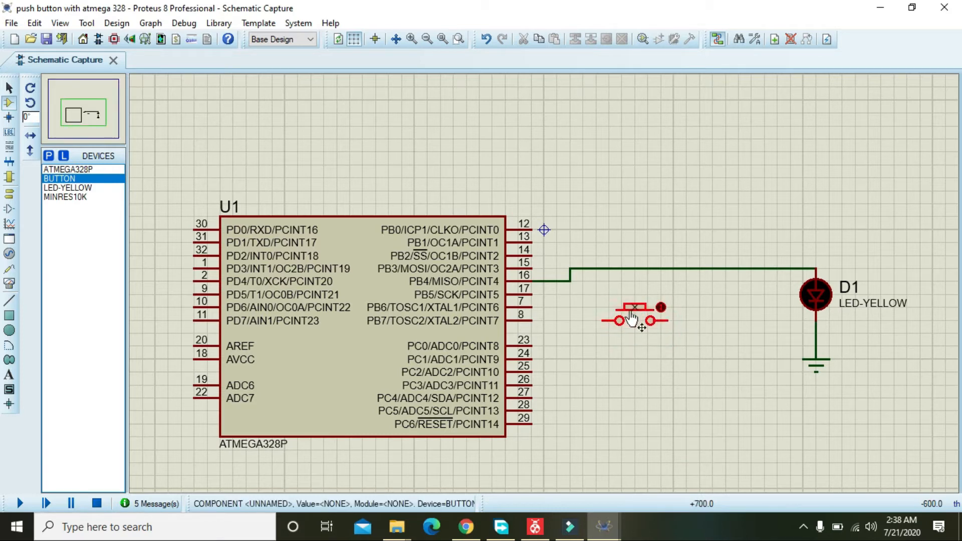
Step: Rotate the button clockwise upright and wire its lower lead to PC0 (pin 23)
right_click(632, 318)
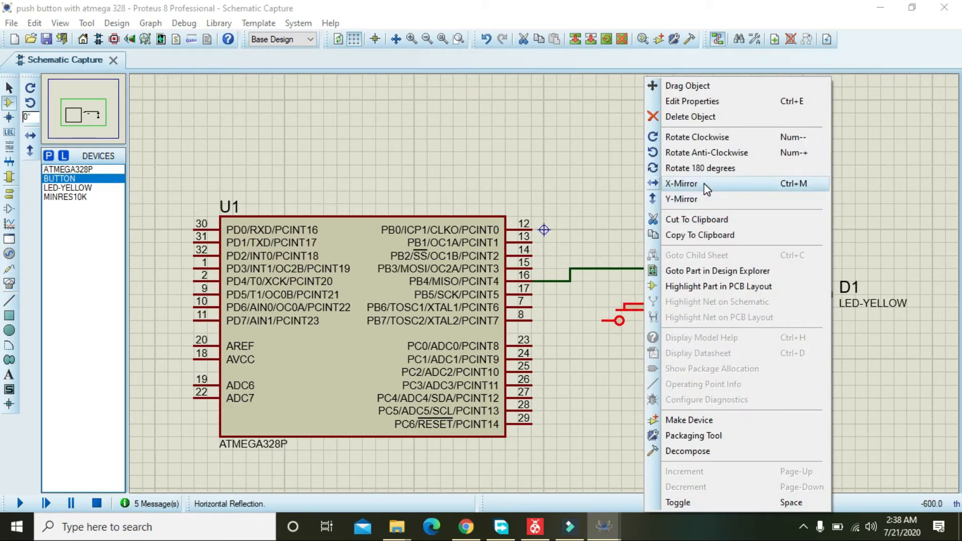
mouse_move(696, 137)
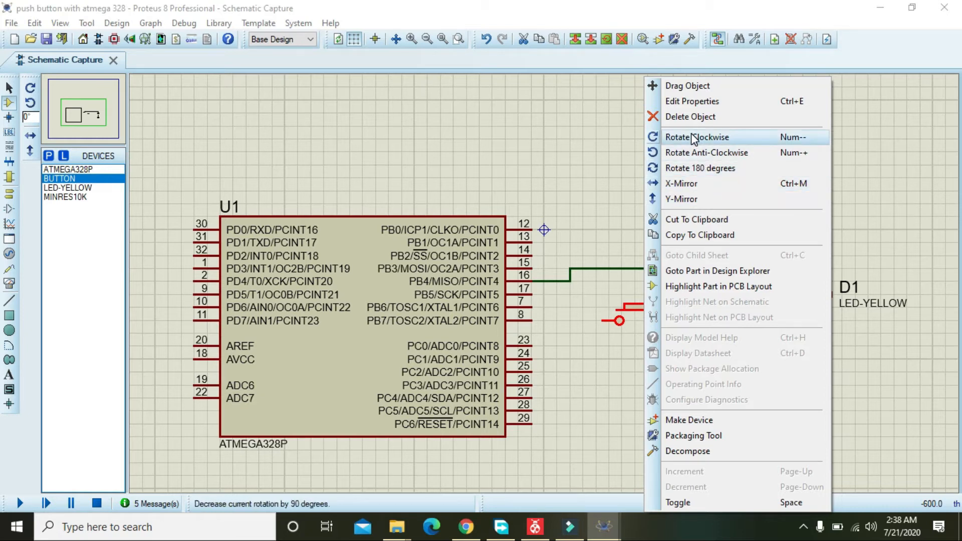
left_click(697, 137)
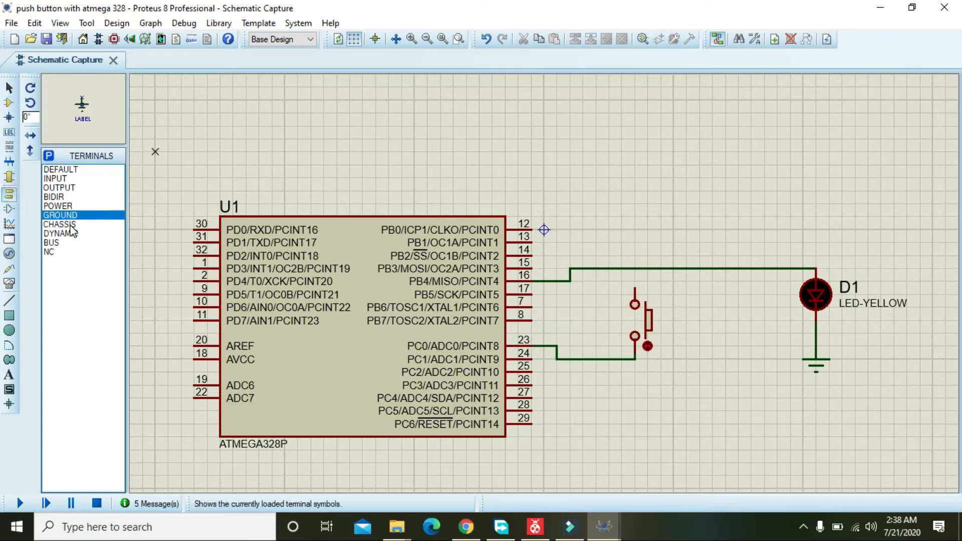
Step: Place a POWER terminal wired to the button's upper lead and return to Component Mode
left_click(58, 205)
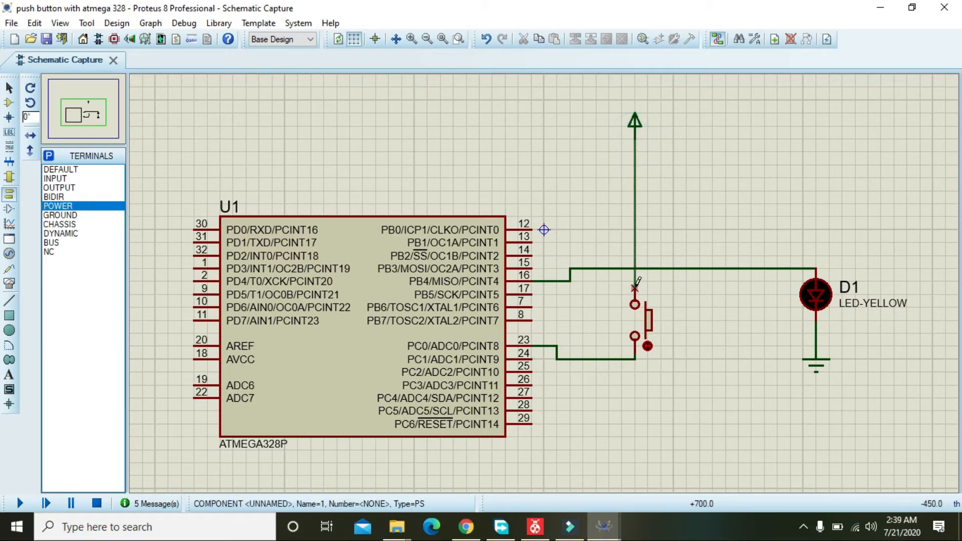
left_click(358, 319)
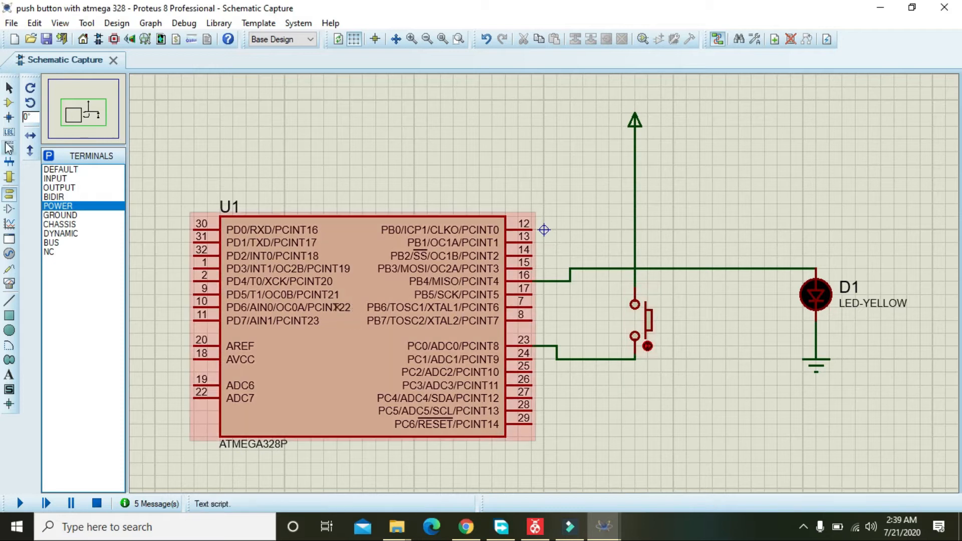
left_click(48, 155)
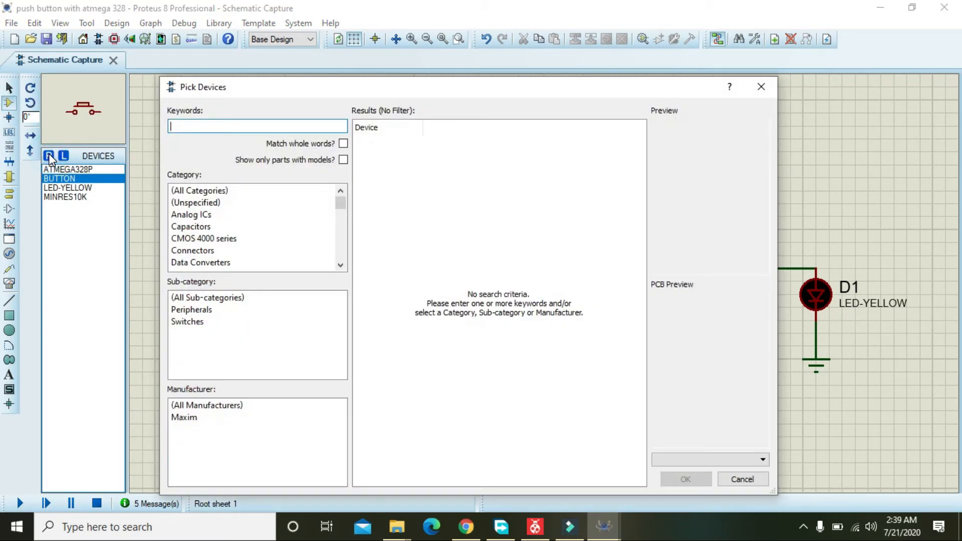
Step: Place MINRES10K R1 upright below the button, keep 10k, and wire its top to the PC0 net
type("10k")
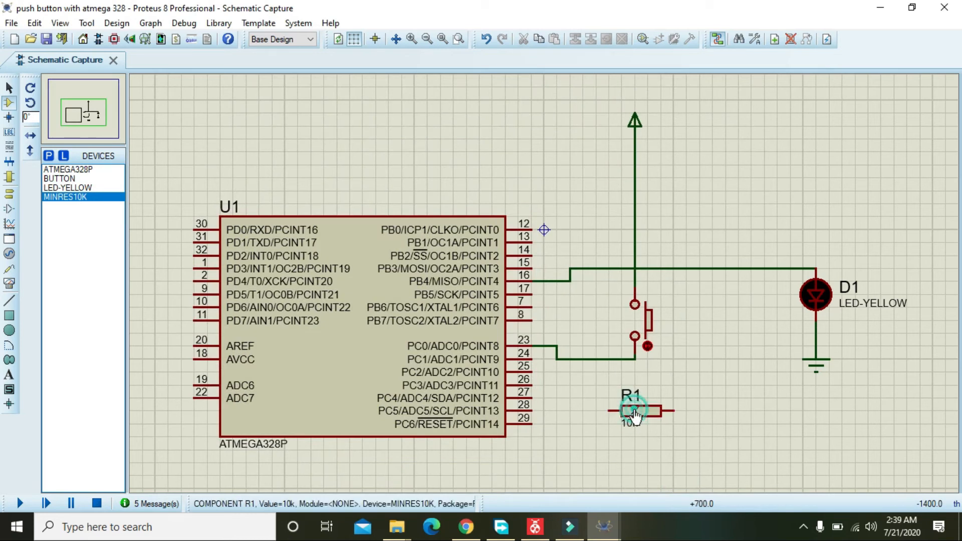
right_click(632, 410)
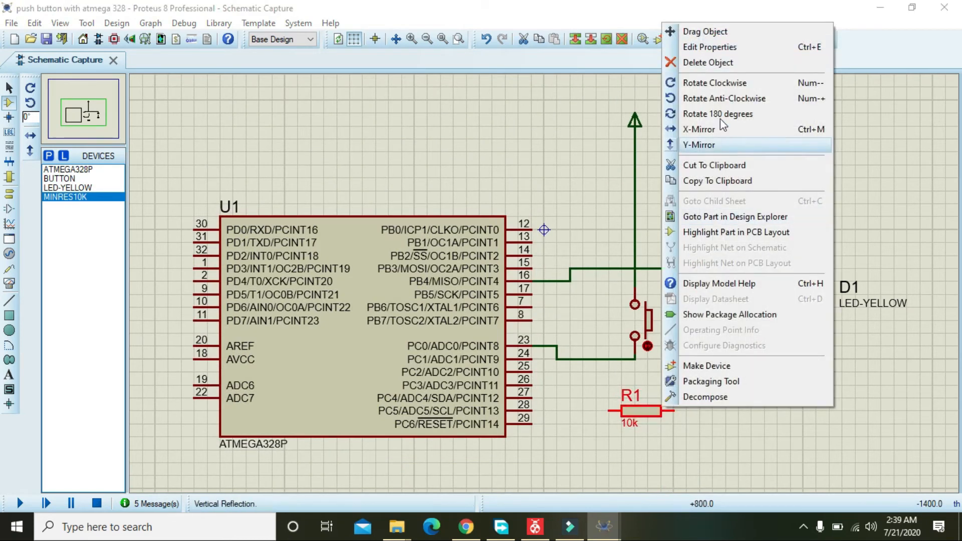
left_click(699, 144)
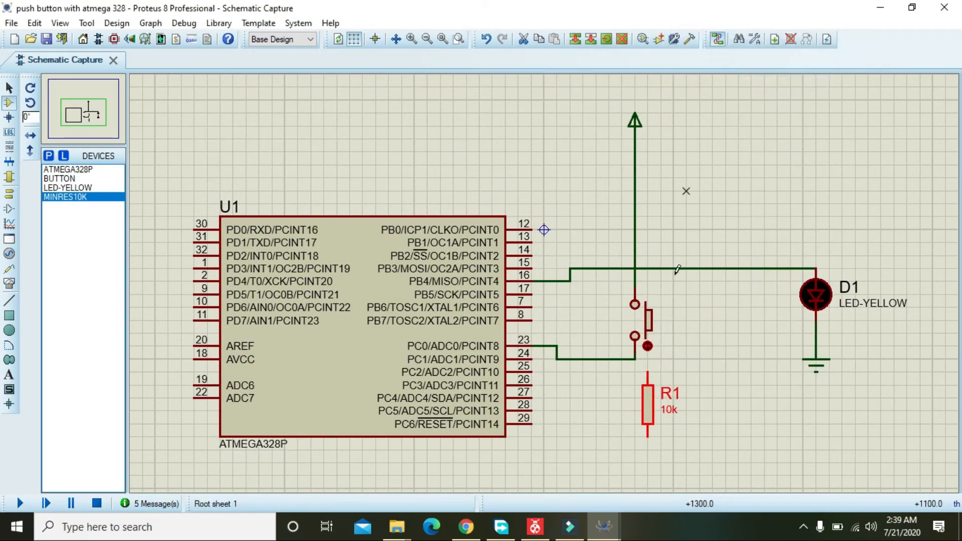
double_click(647, 405)
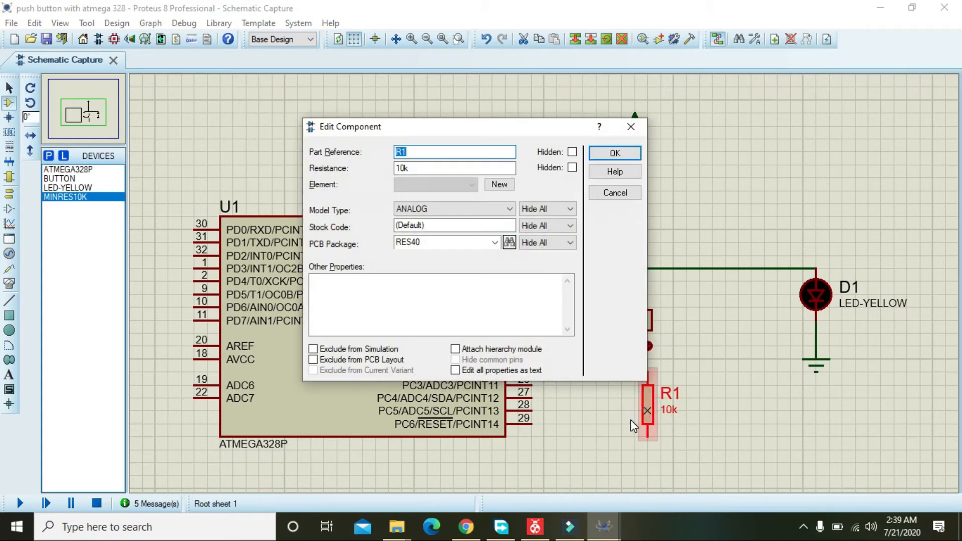
left_click(613, 152)
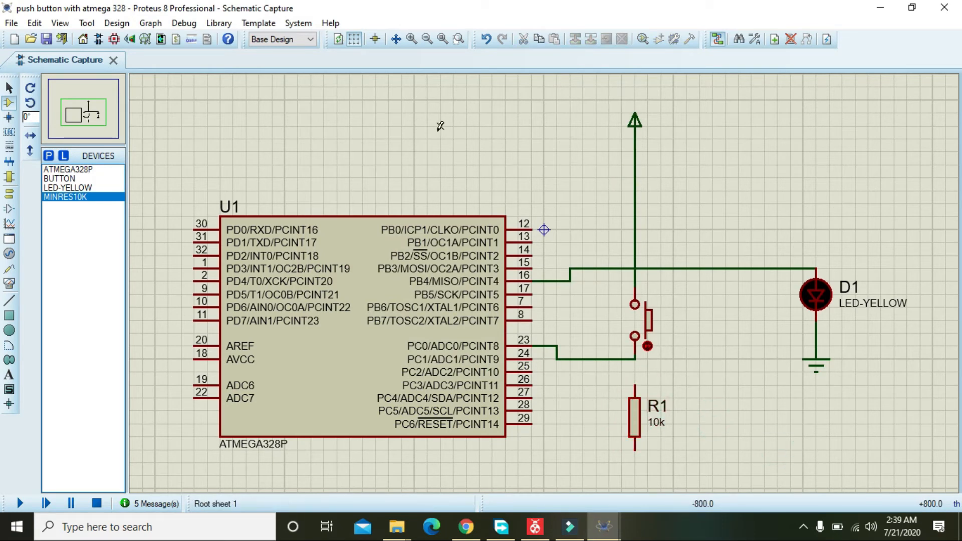
left_click(10, 23)
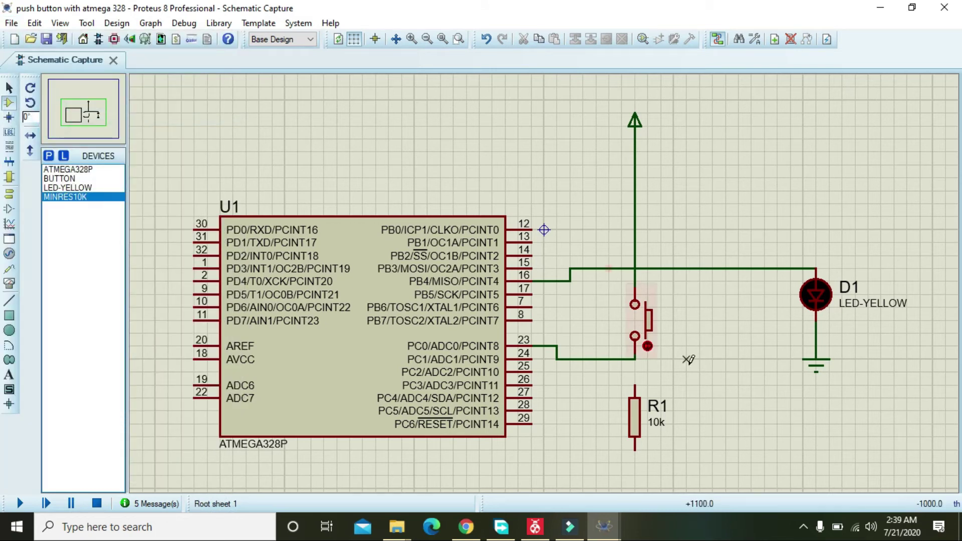
mouse_move(636, 362)
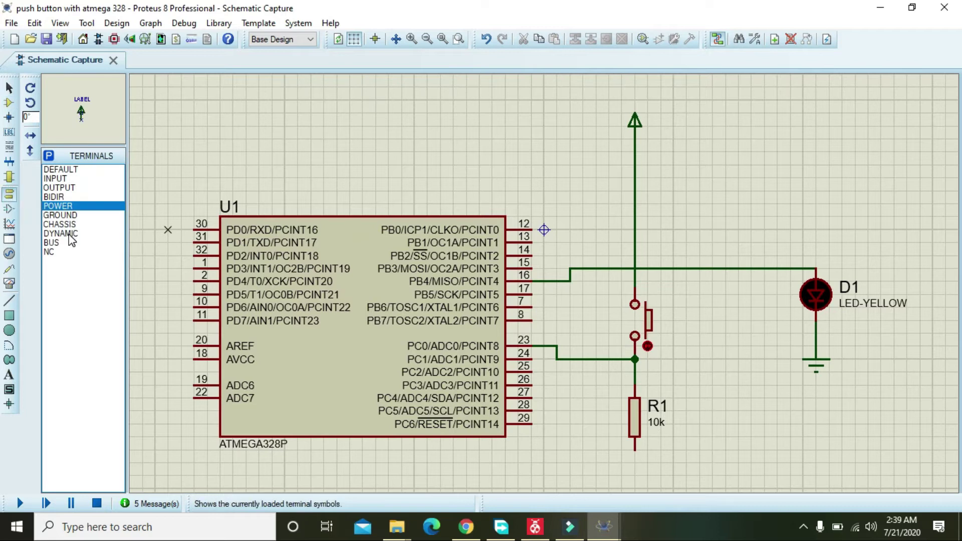
left_click(60, 214)
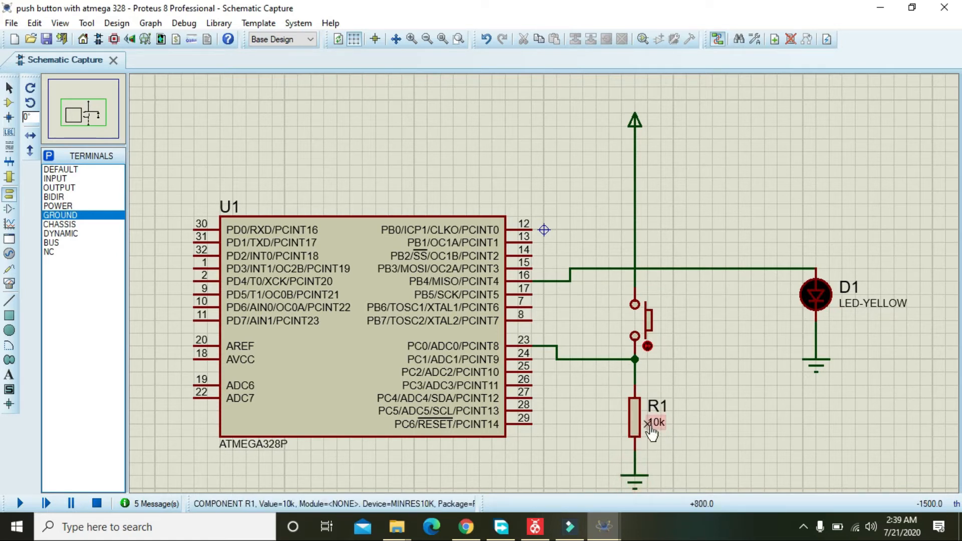
Step: Complete wires from power through the button to PC0 with R1 to ground, clicking the button to check
left_click(641, 322)
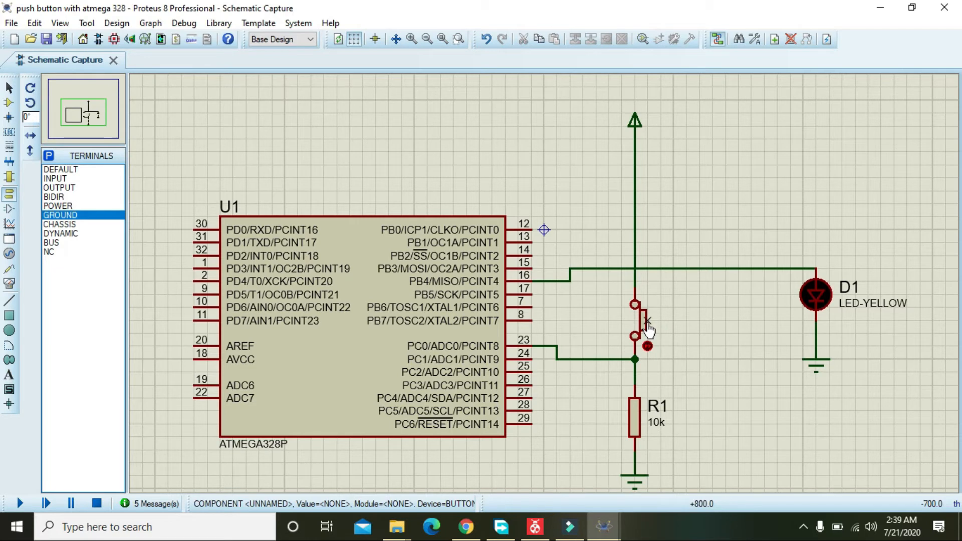
left_click(362, 332)
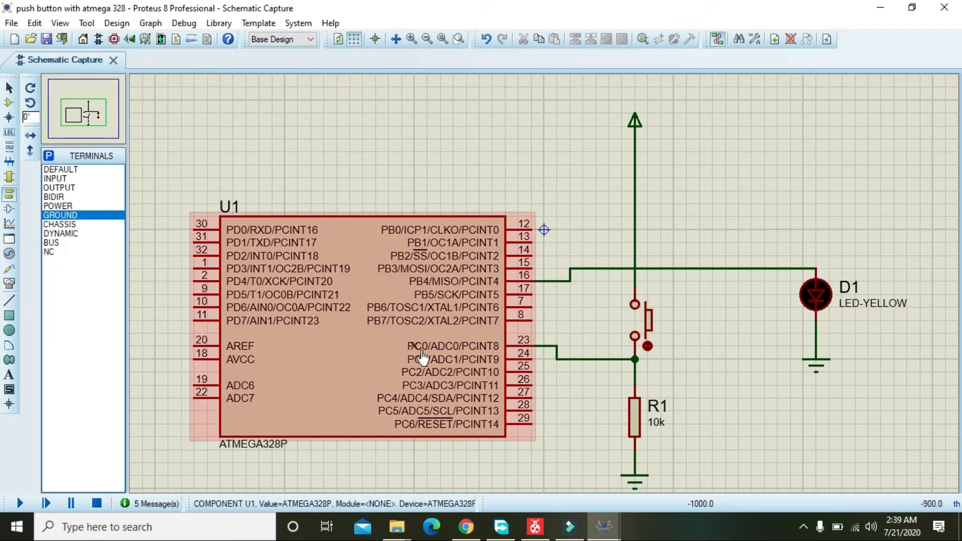
mouse_move(427, 356)
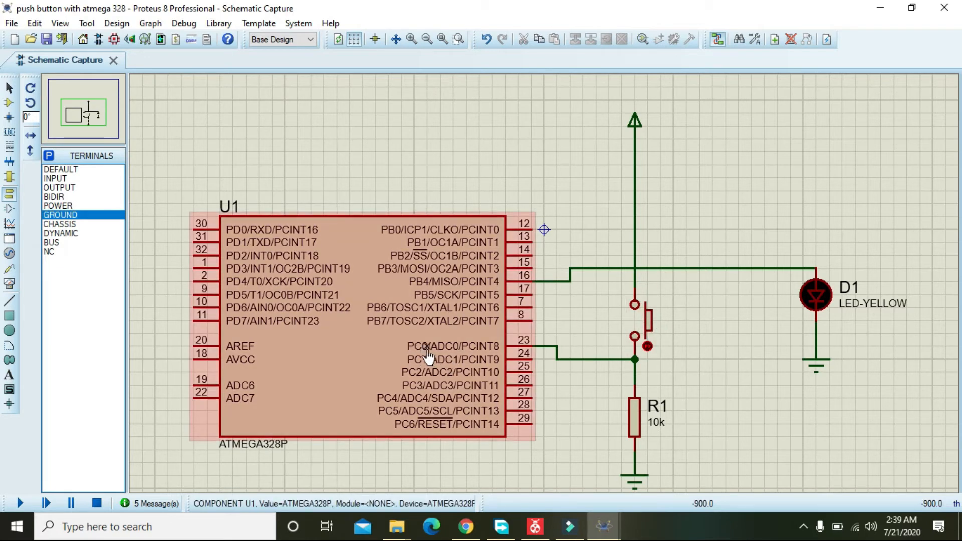
left_click(635, 119)
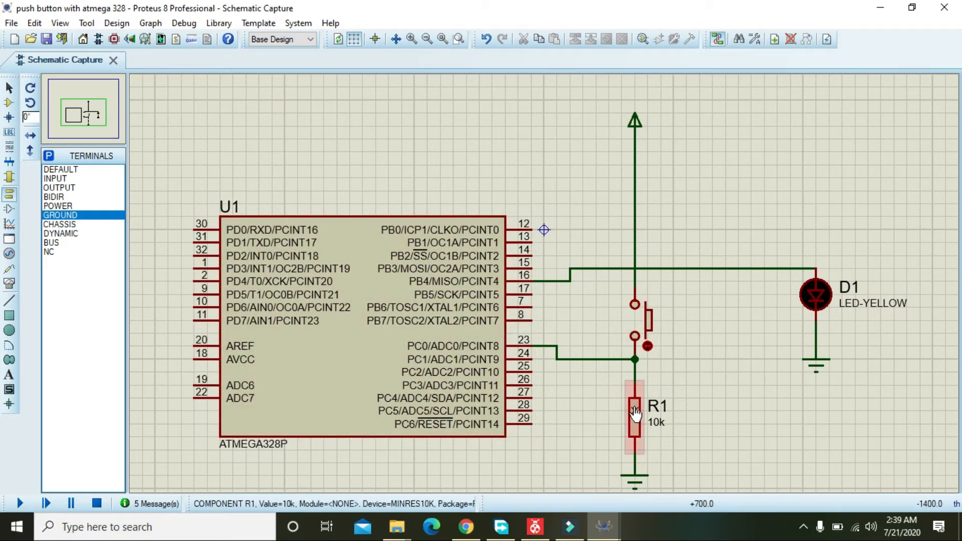
left_click(640, 325)
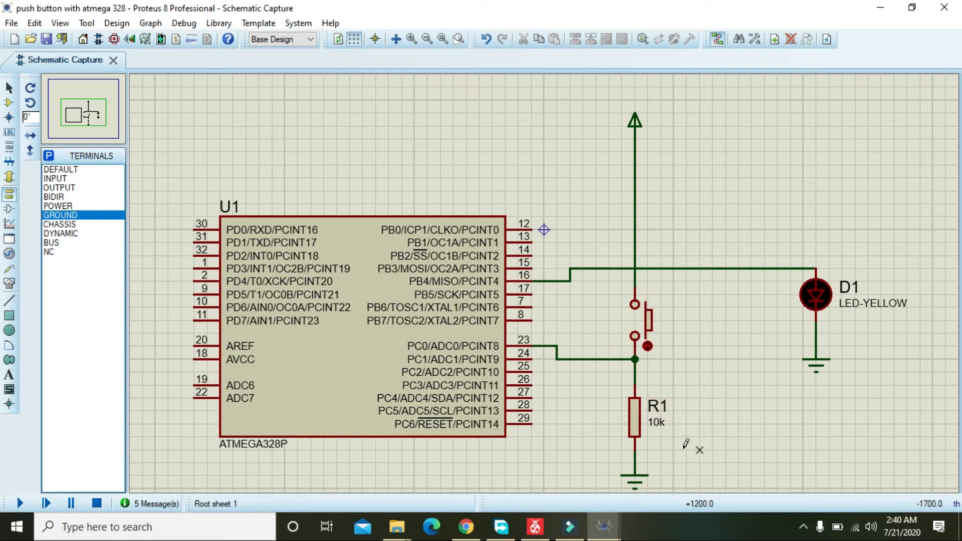
mouse_move(720, 378)
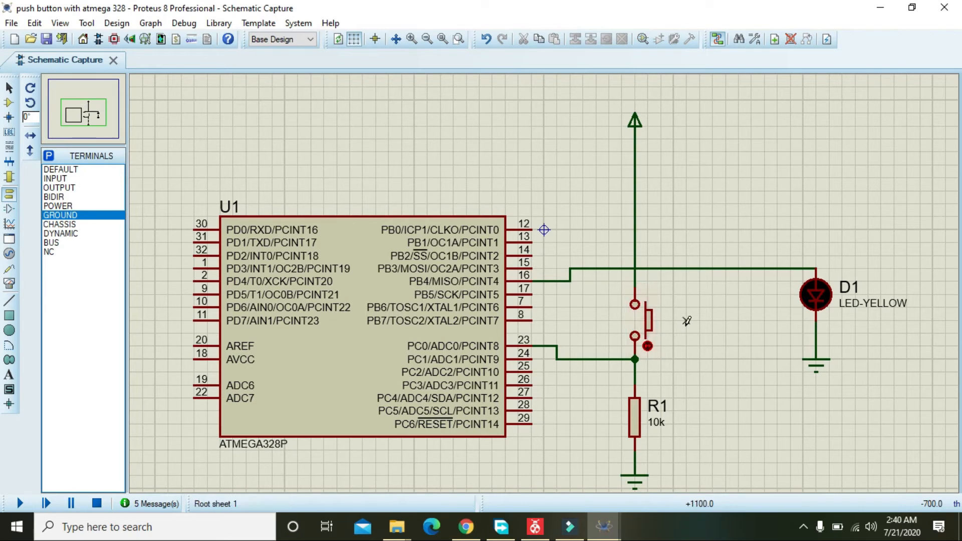
left_click(644, 322)
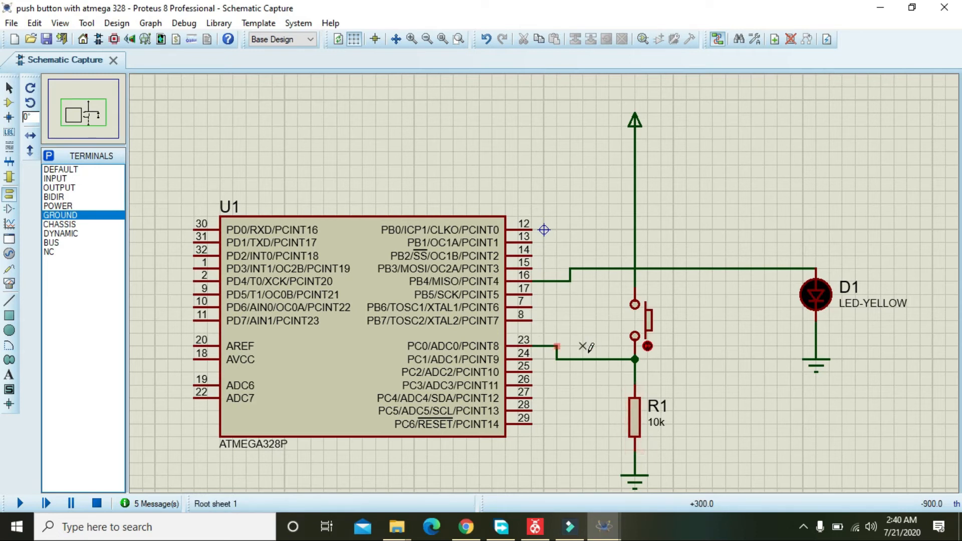
left_click(355, 318)
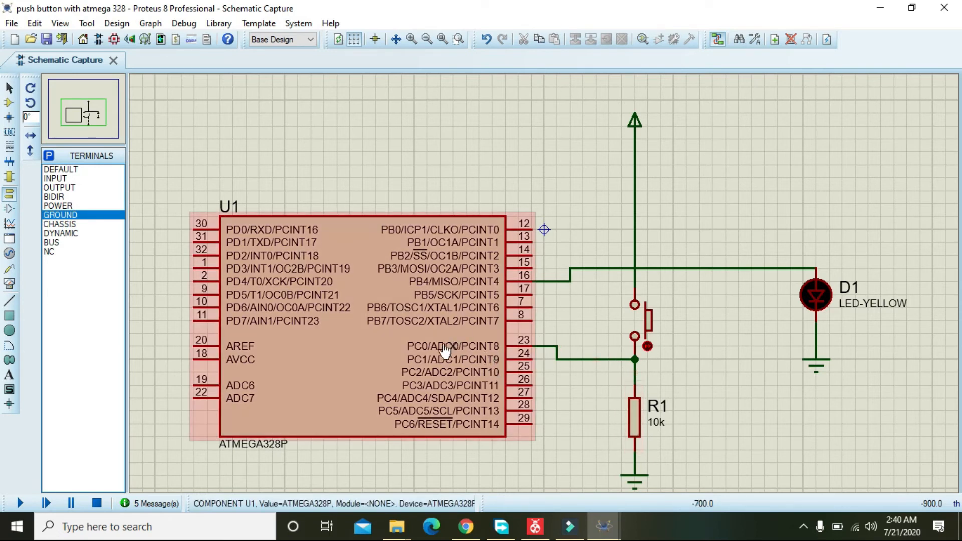
left_click(638, 319)
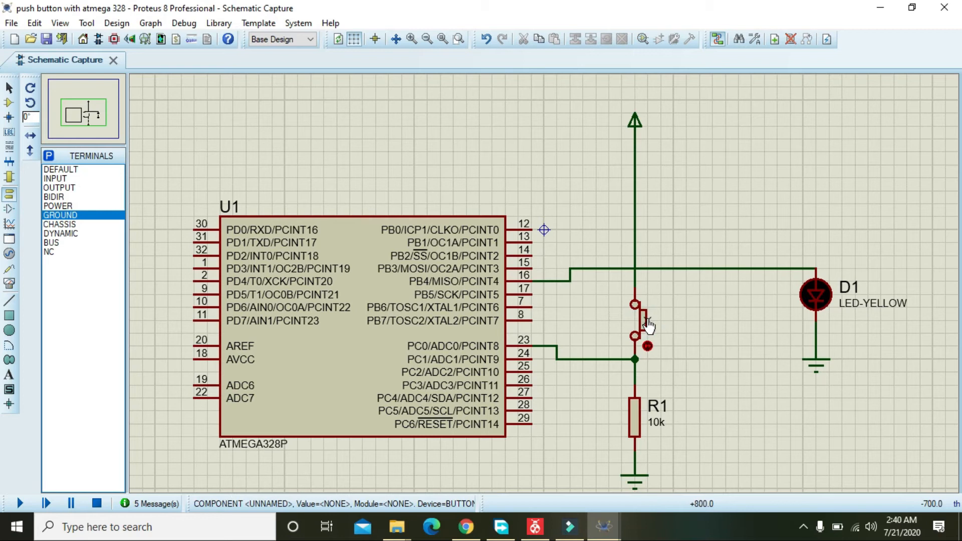
left_click(635, 319)
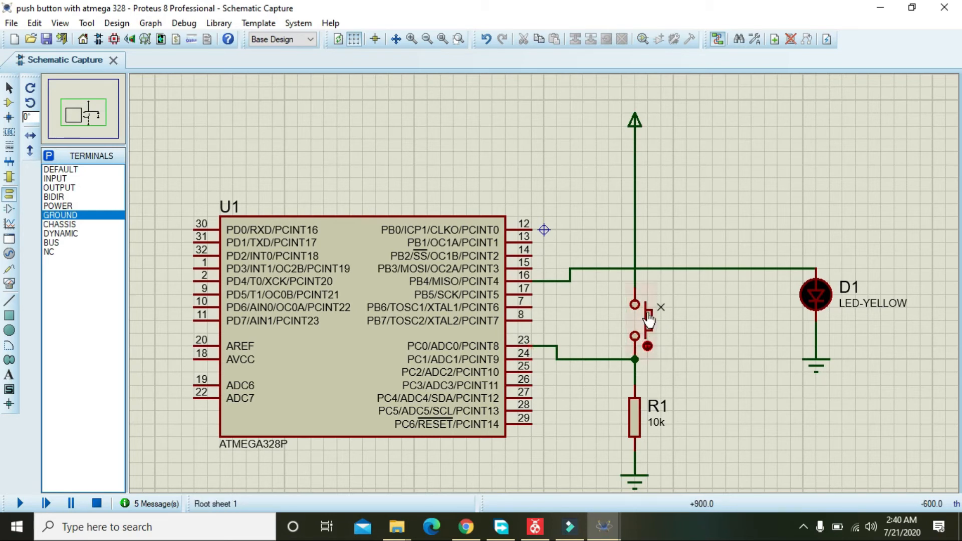
left_click(635, 321)
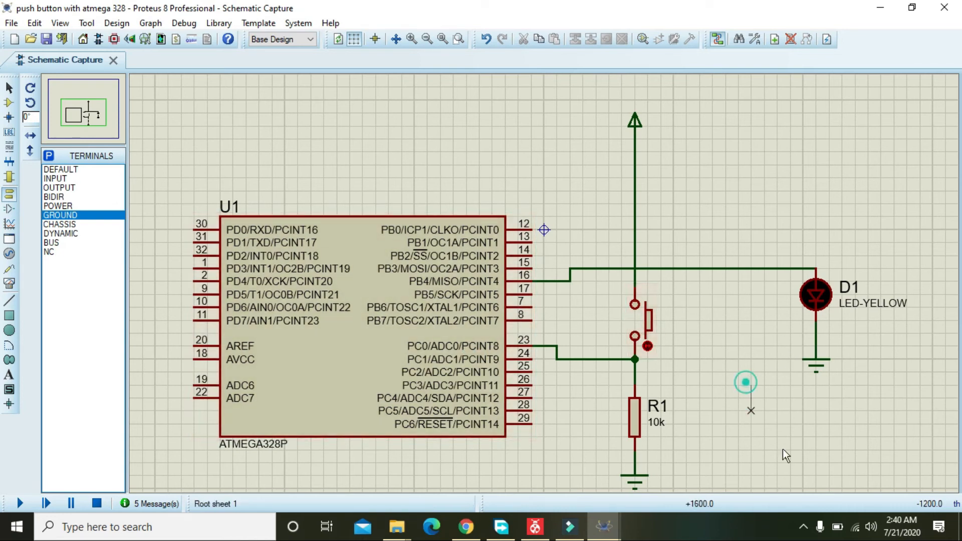
Step: Review the main.c push-button code, ending with the Build menu's command list shown
scroll("up", 3)
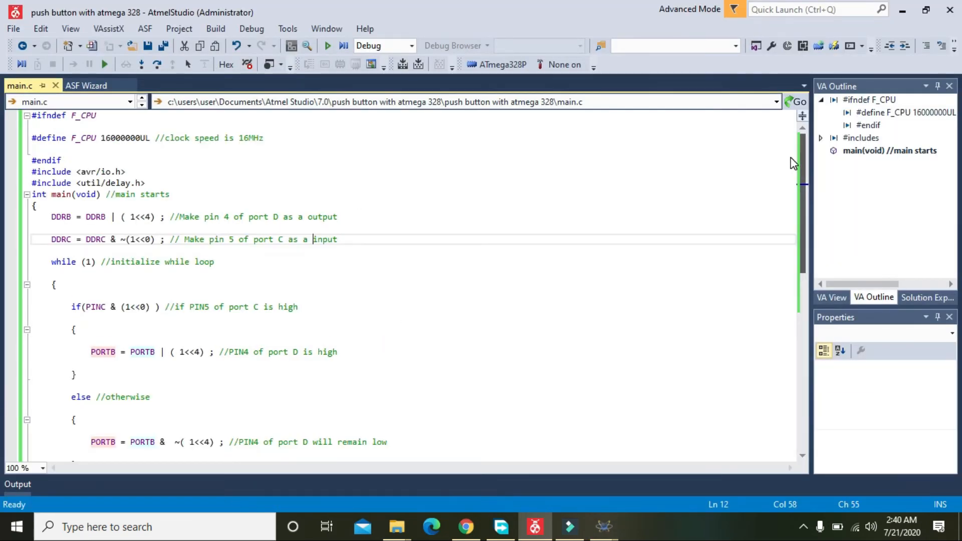
scroll("down", 3)
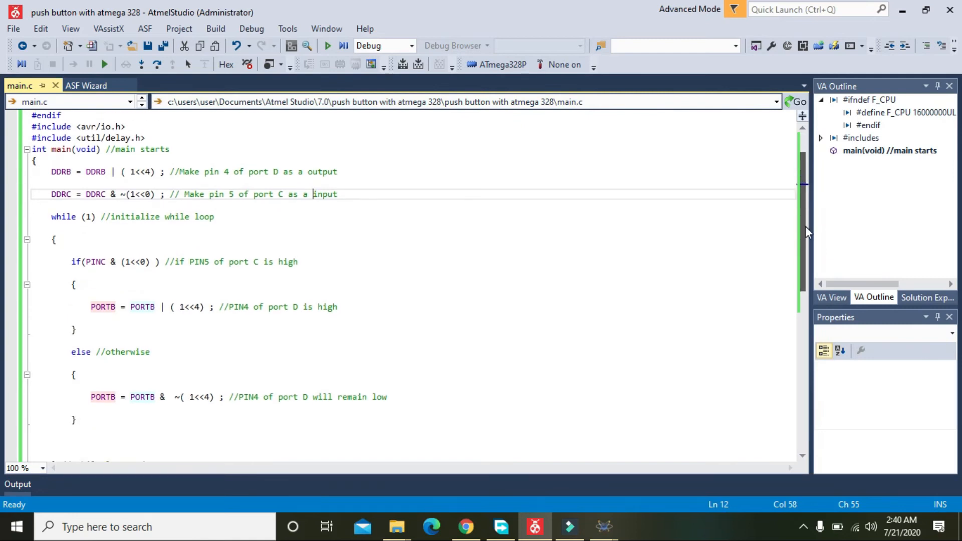
scroll("down", 3)
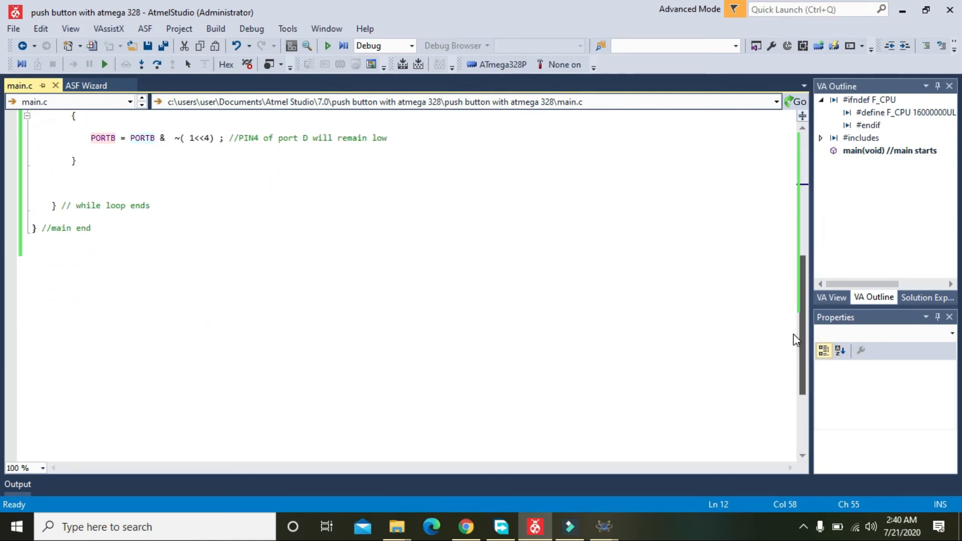
scroll("up", 3)
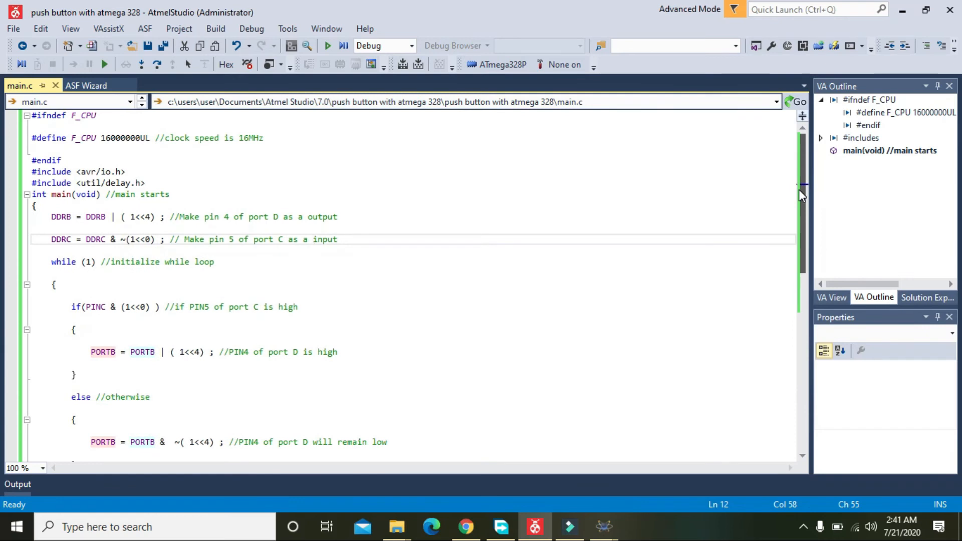
scroll("down", 3)
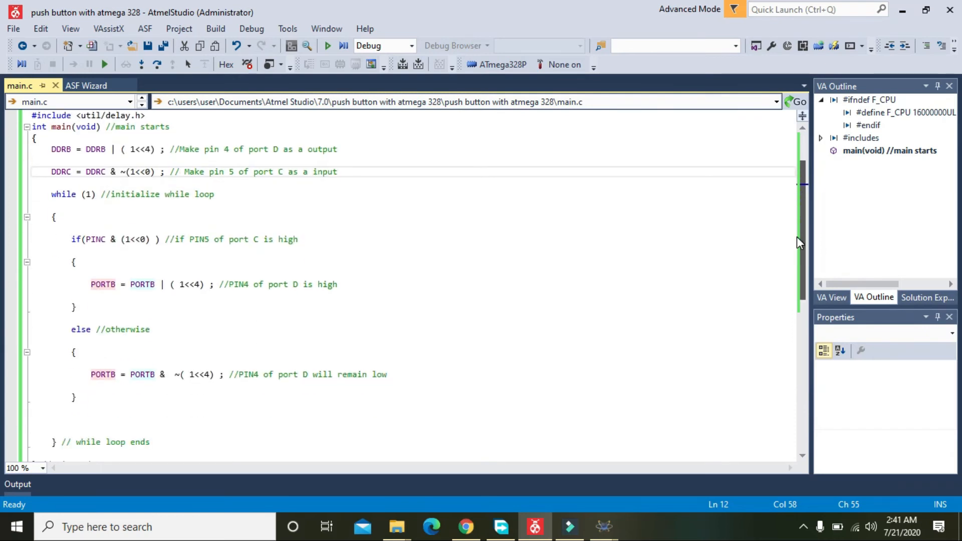
scroll("down", 3)
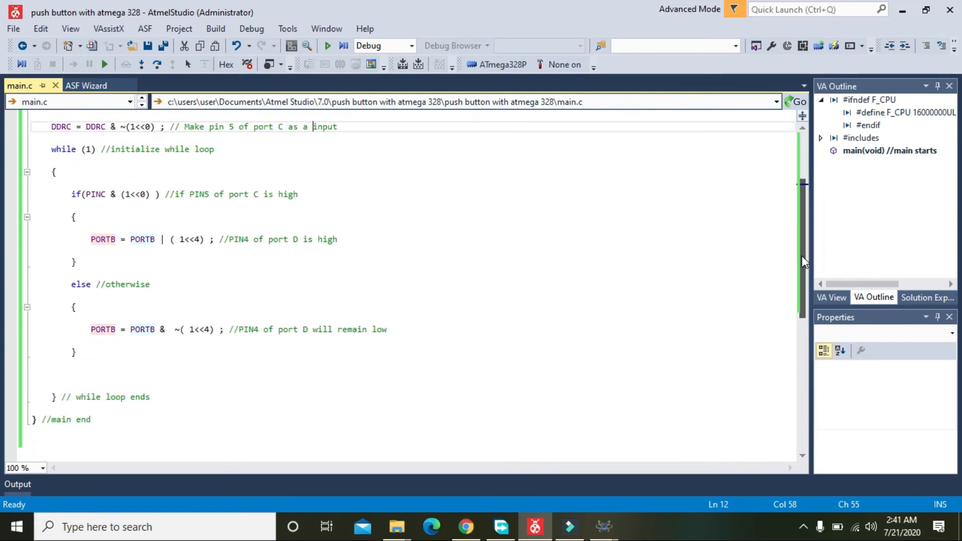
scroll("down", 3)
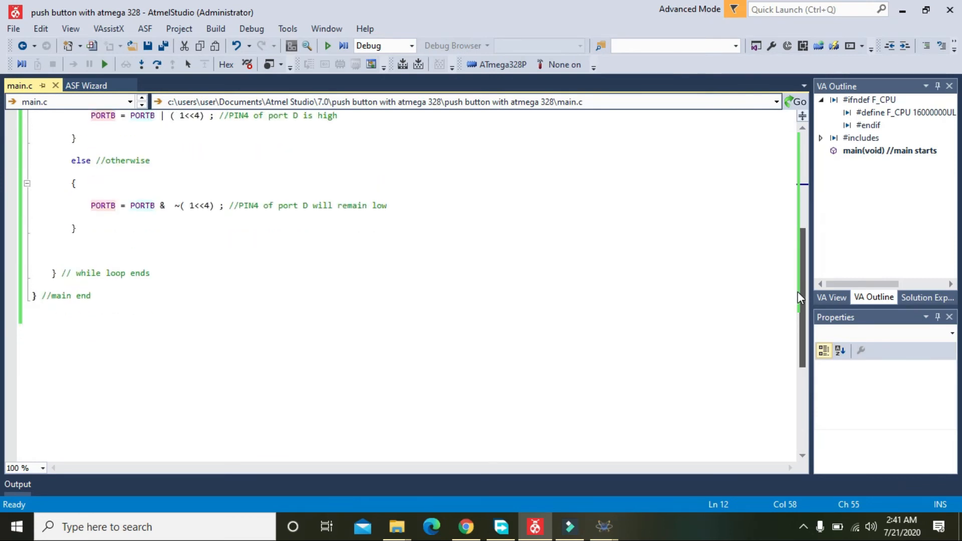
left_click(215, 28)
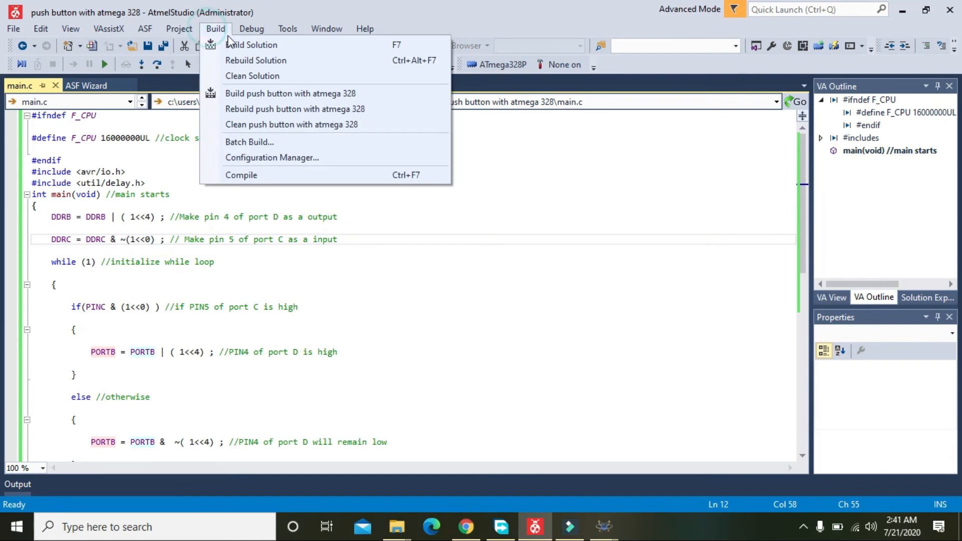
Step: Build the solution so the Output pane reports Build succeeded, 0 failed, 0 skipped
left_click(250, 45)
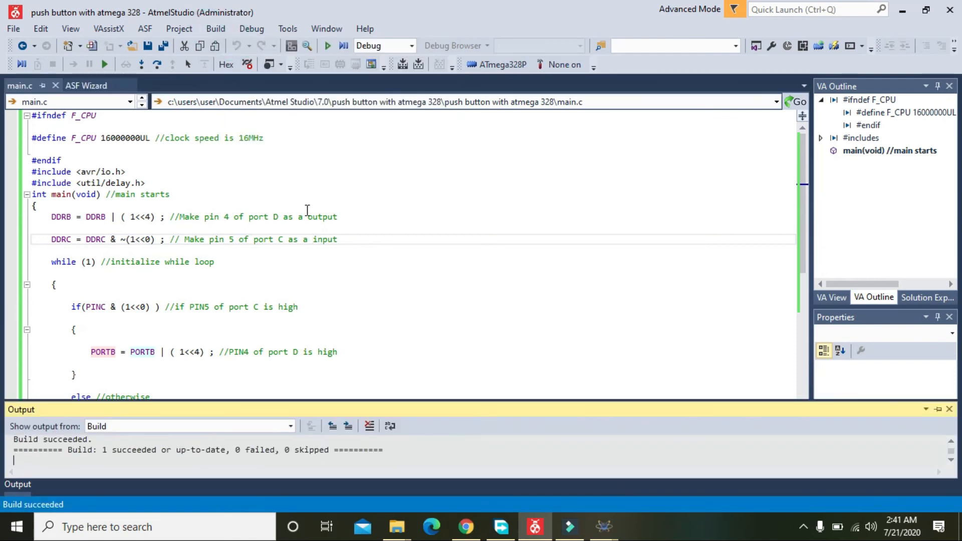
mouse_move(495, 322)
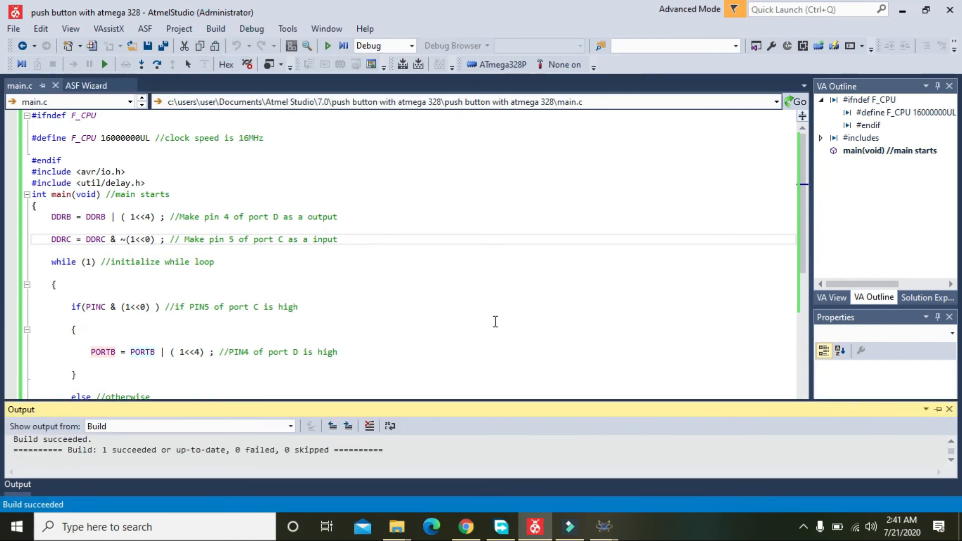
mouse_move(411, 299)
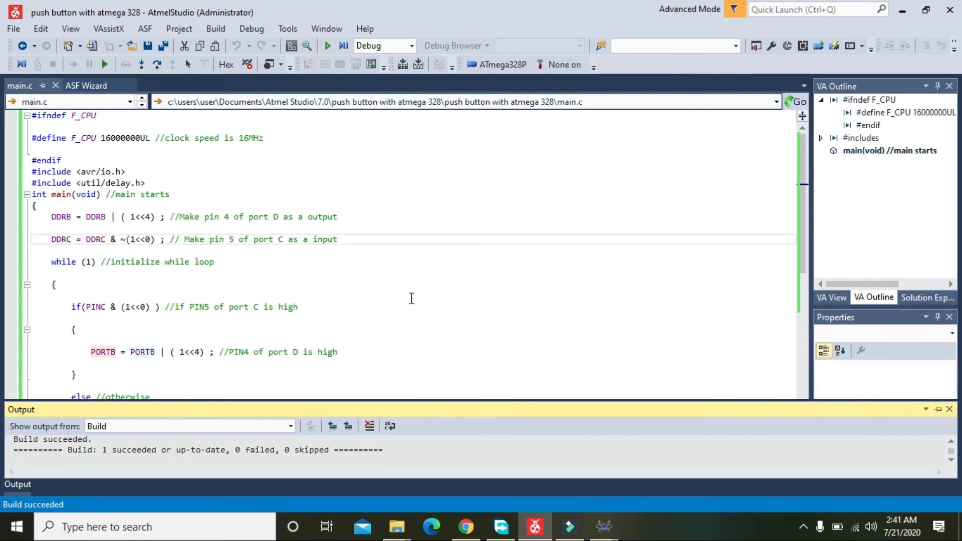
mouse_move(604, 526)
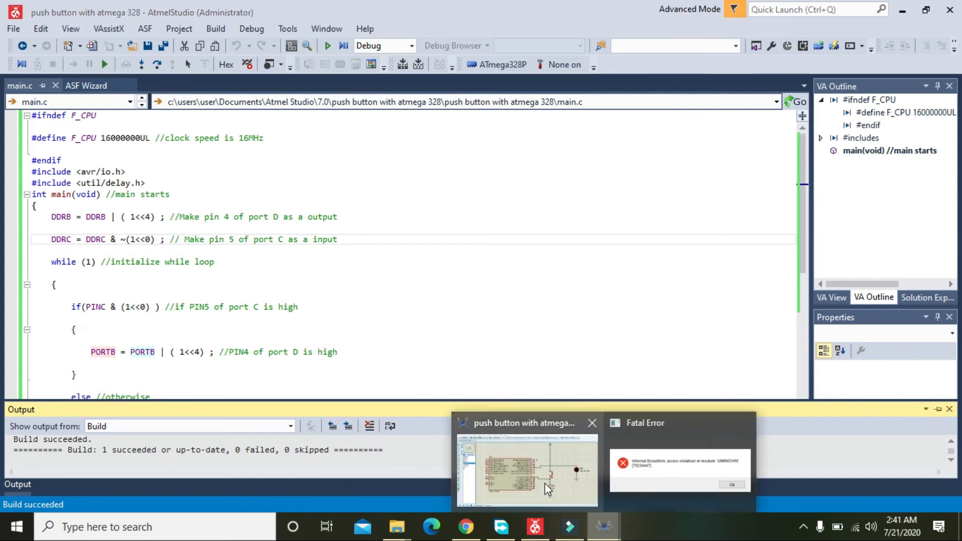
Step: From U1's Edit Component, browse for the Program File into the Atmel Studio 7.0 folder
left_click(526, 469)
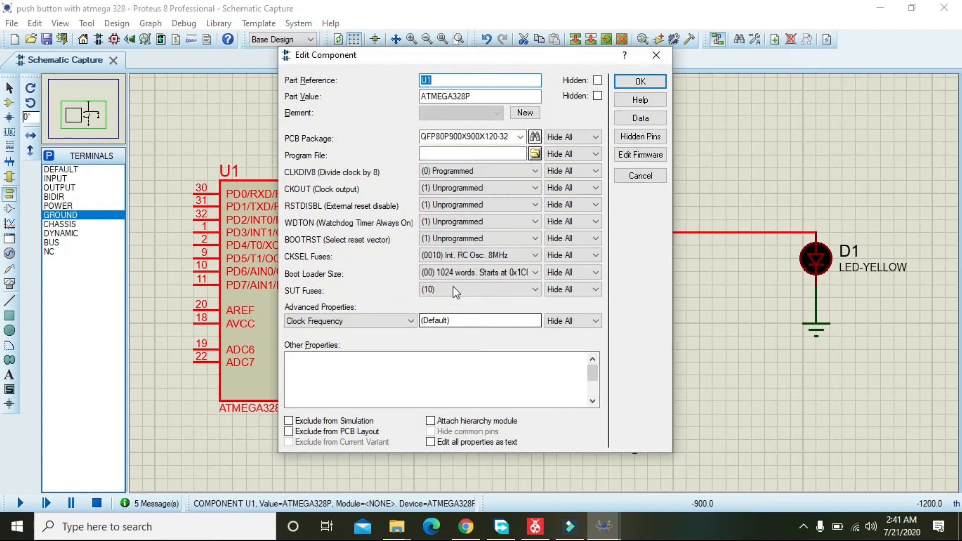
left_click(534, 154)
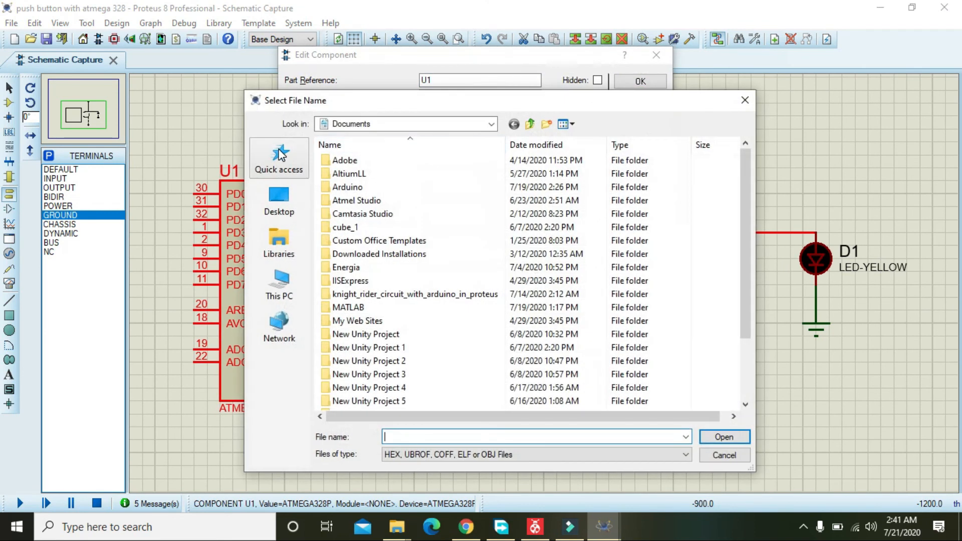
left_click(279, 284)
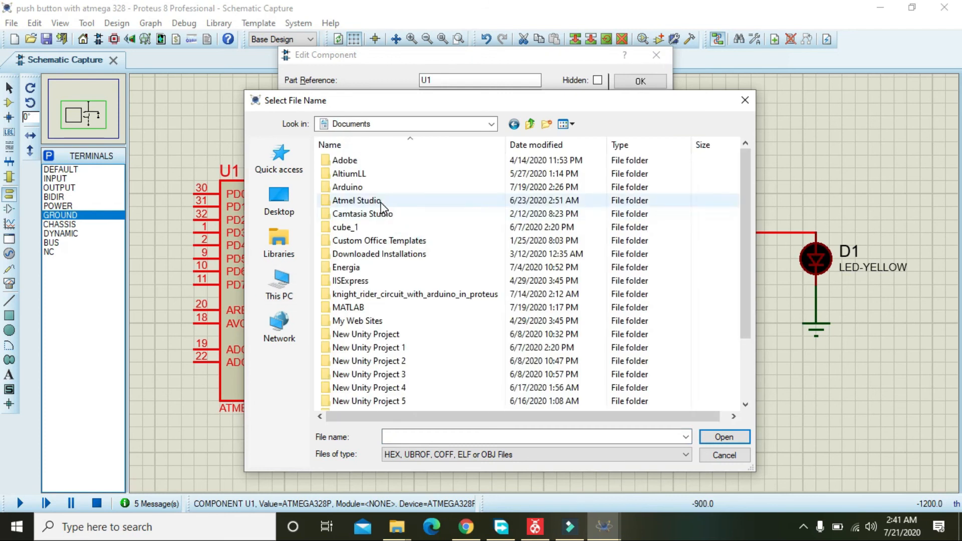
double_click(355, 201)
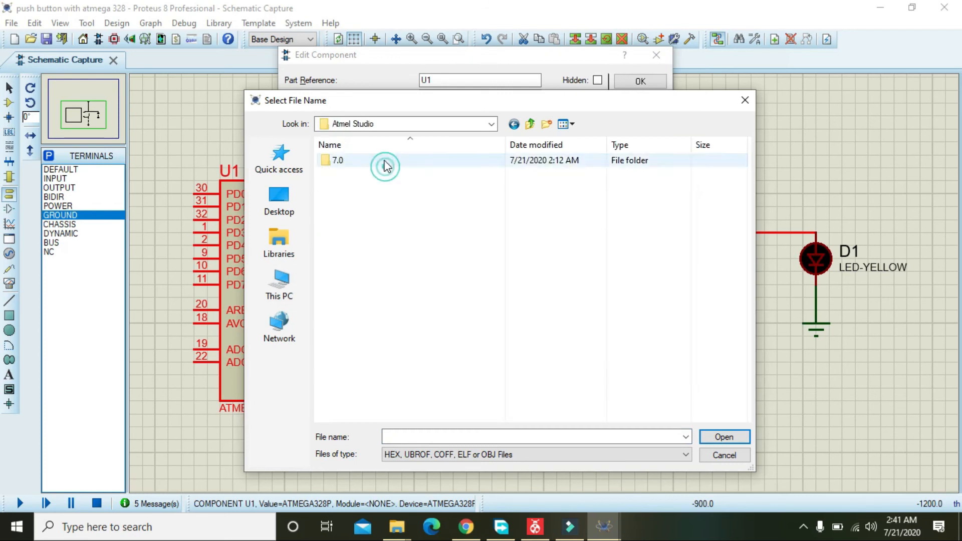
double_click(338, 160)
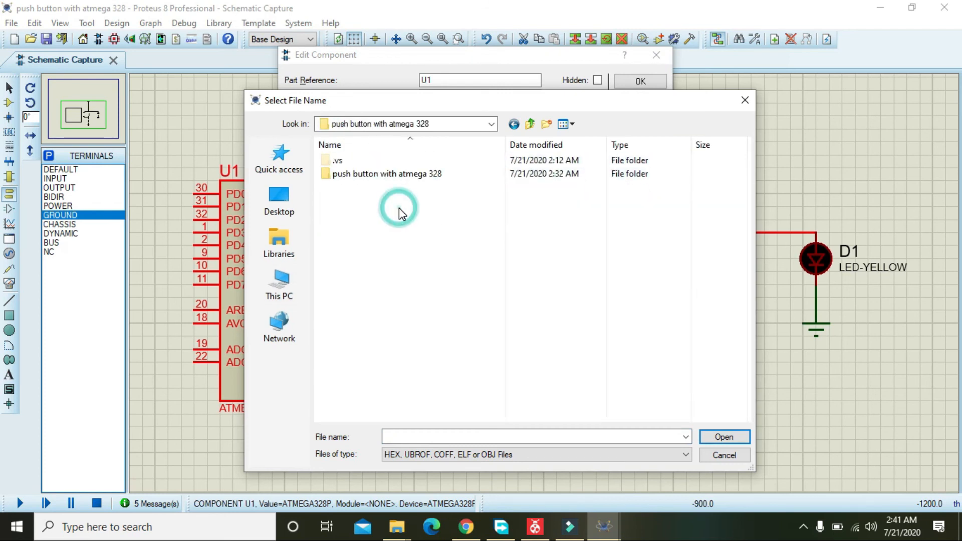
Step: Select 'push button with atmega 328.hex' from the project's Debug folder and confirm it as U1's program
double_click(386, 174)
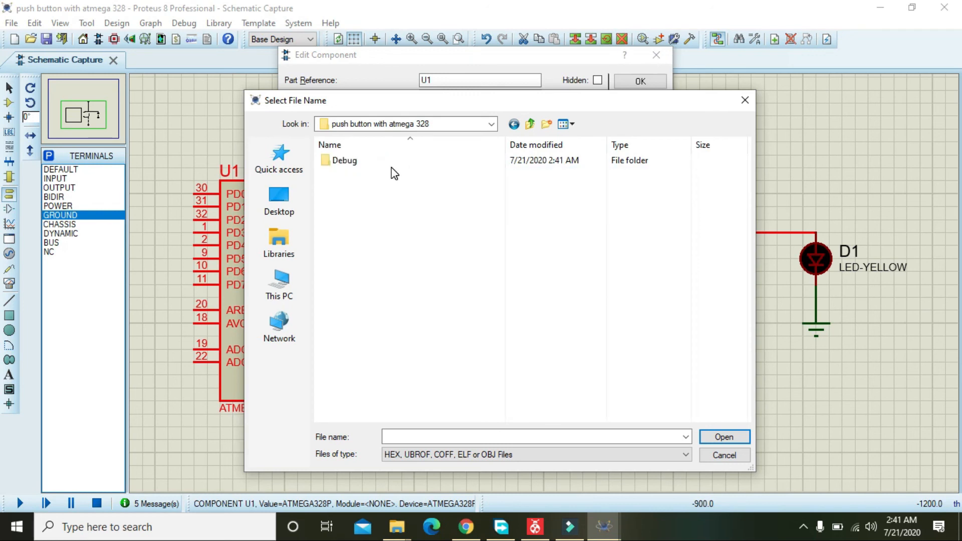
double_click(344, 161)
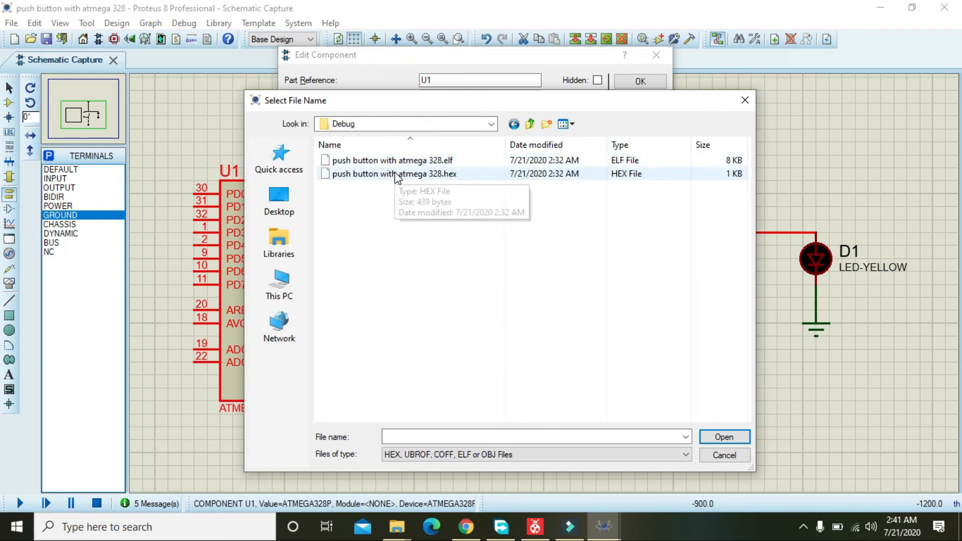
double_click(390, 173)
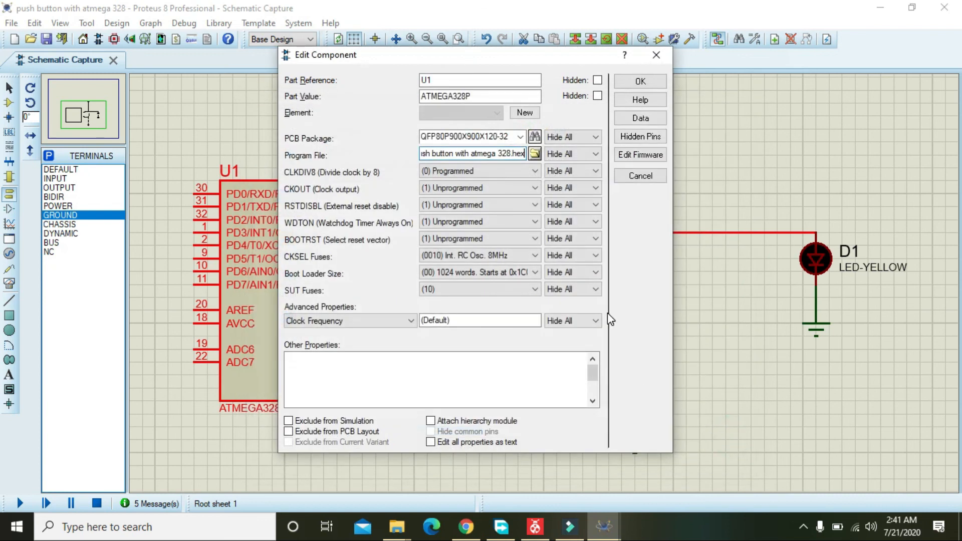
left_click(639, 80)
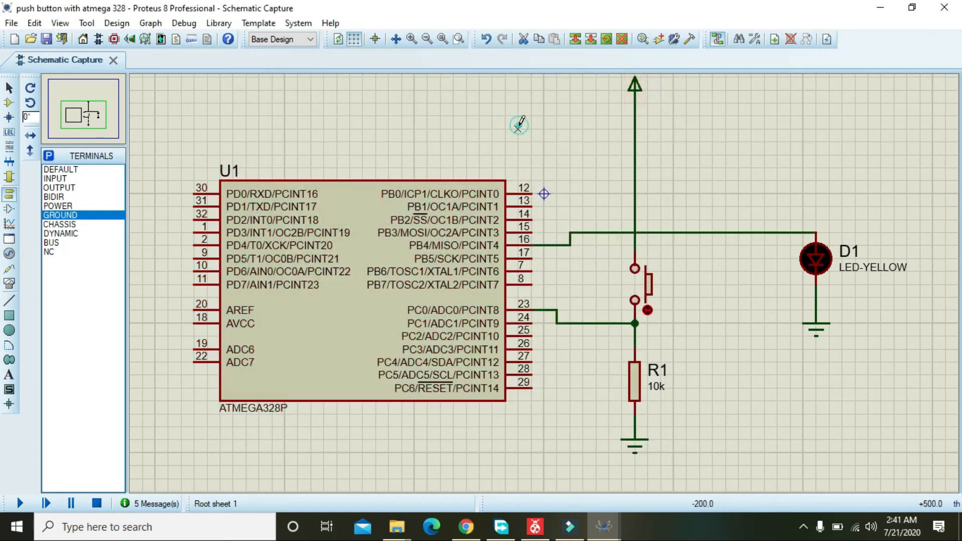
Step: Start the simulation and press the push button so yellow LED D1 lights up
left_click(18, 503)
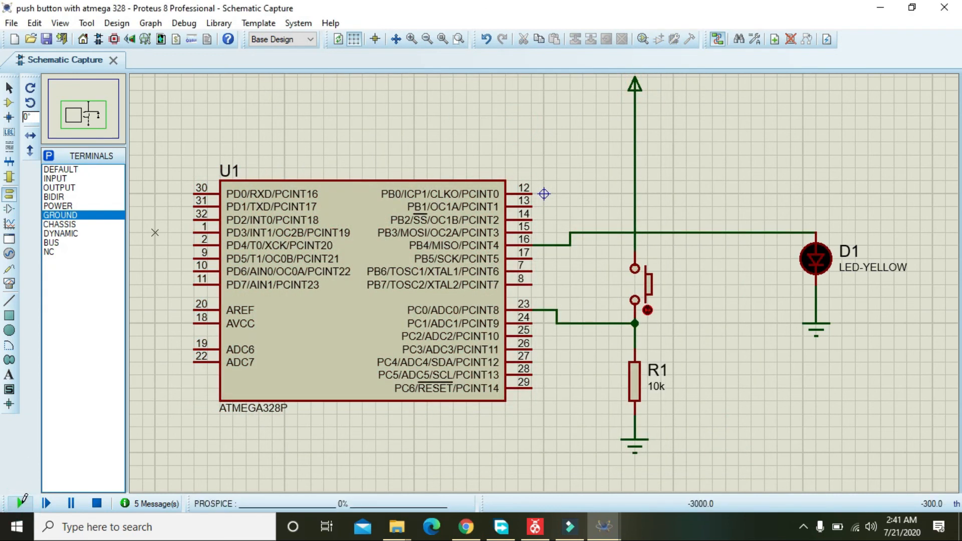
left_click(19, 503)
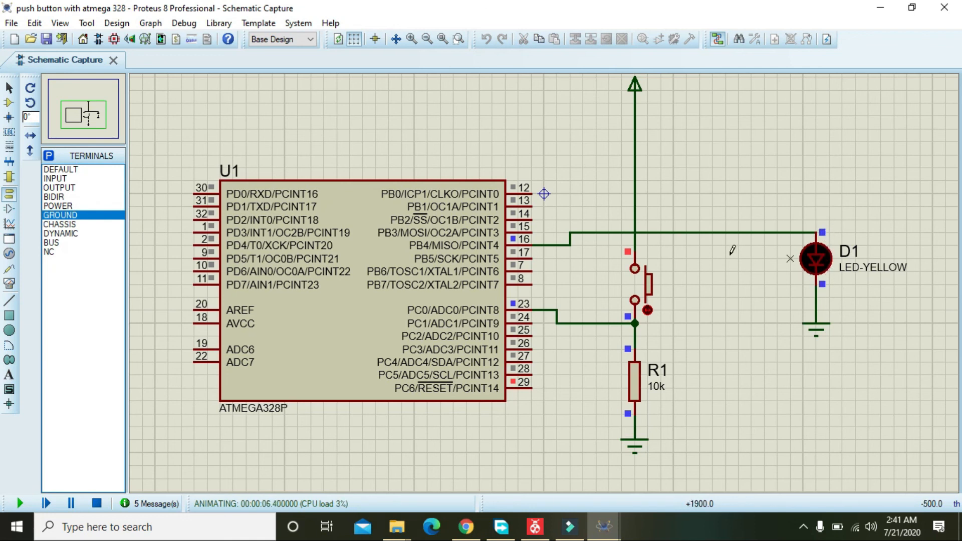
left_click(639, 280)
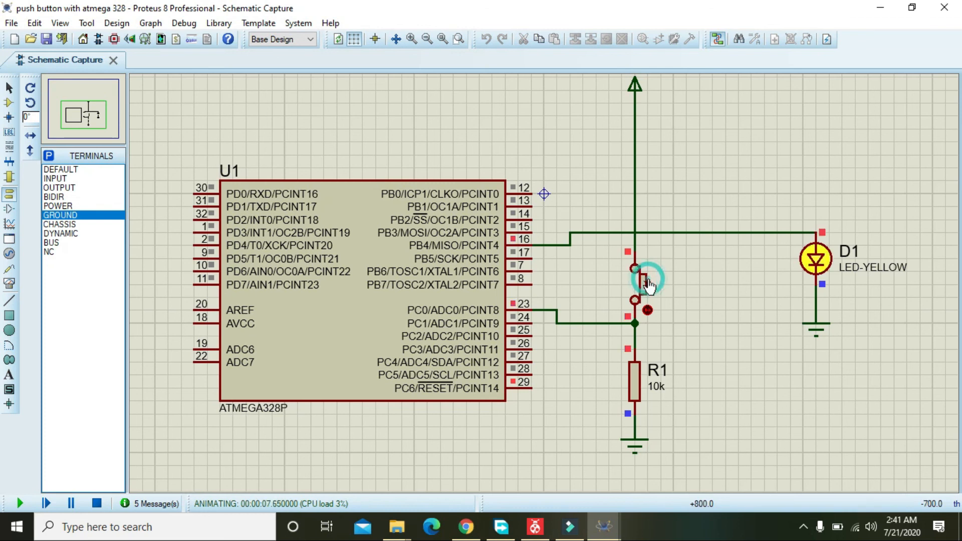